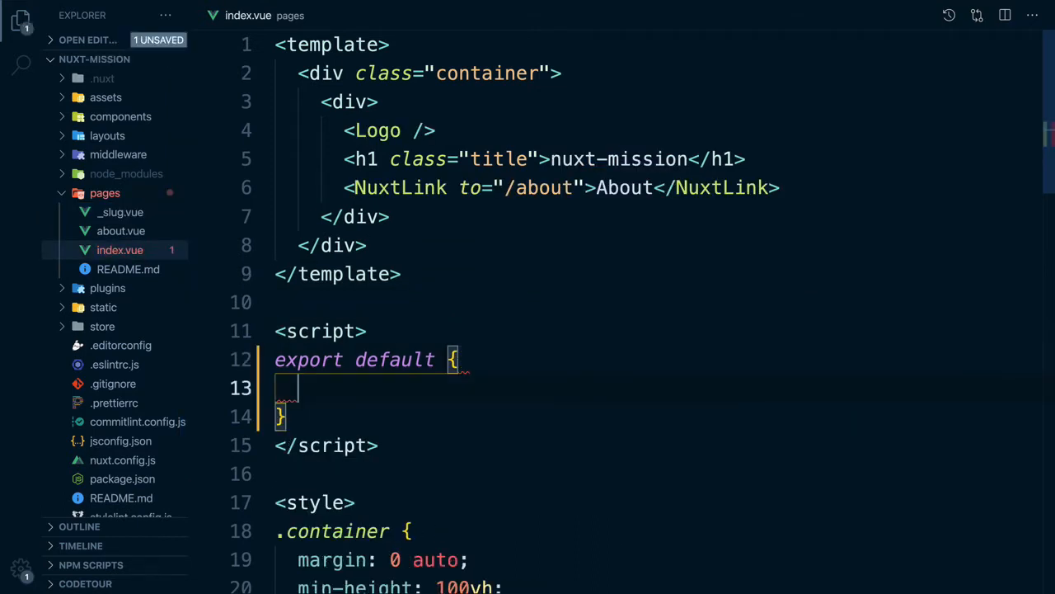
text(as)
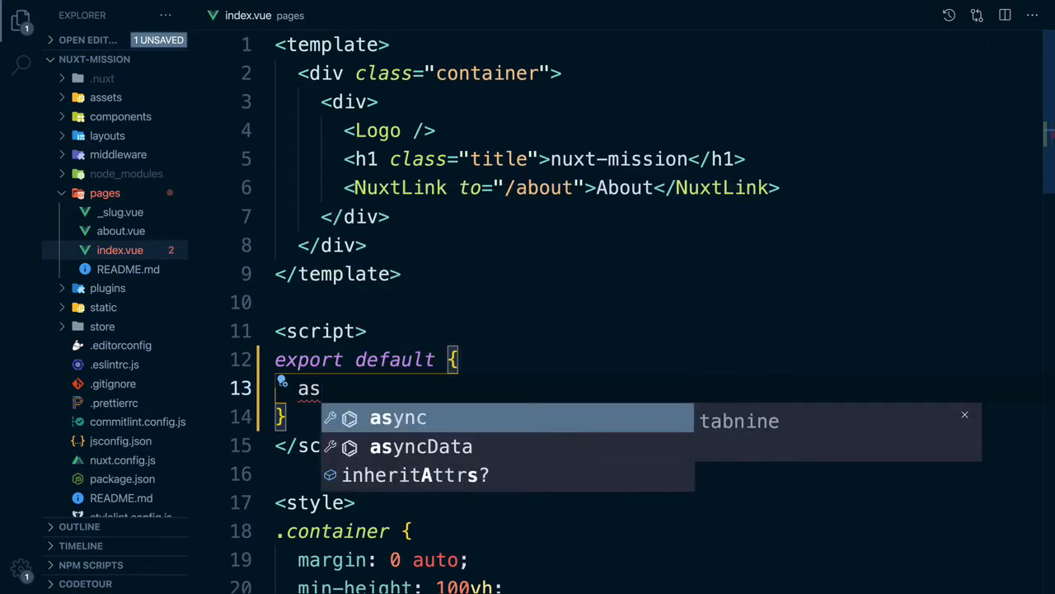
text(ync fetch(){)
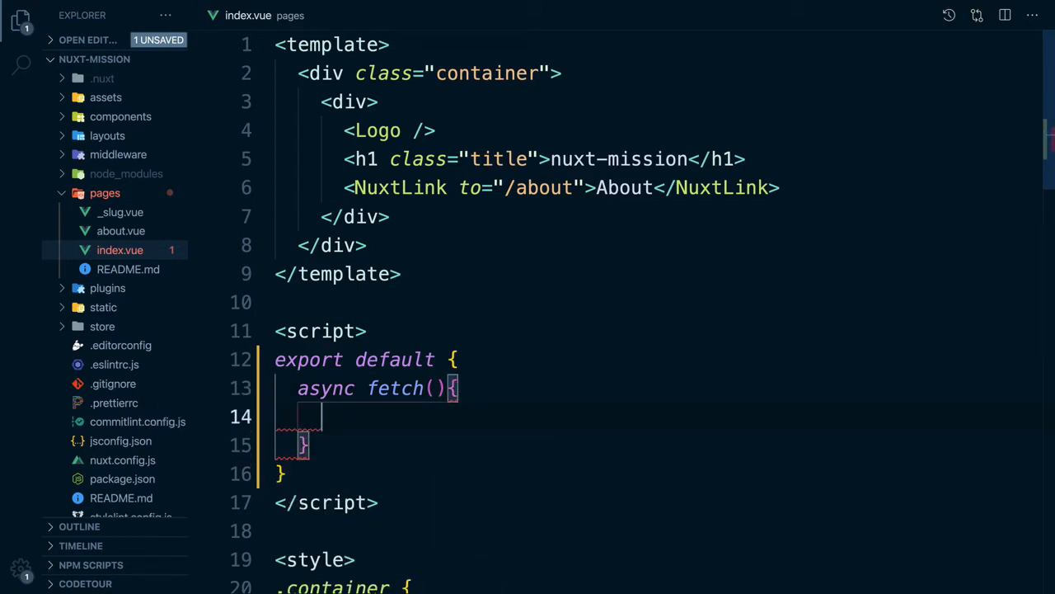
text(this.planets =)
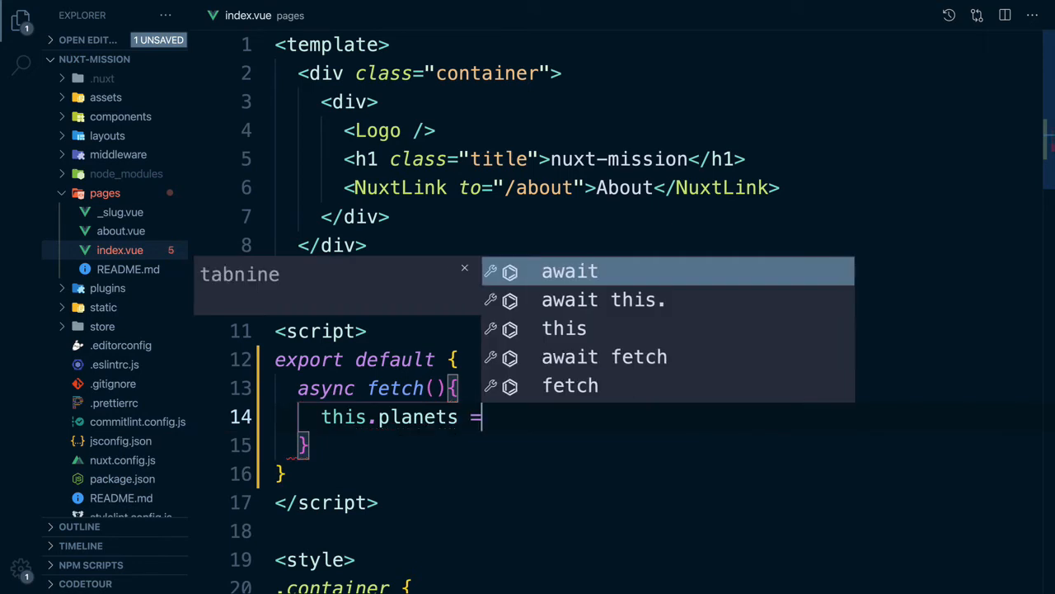
text(await)
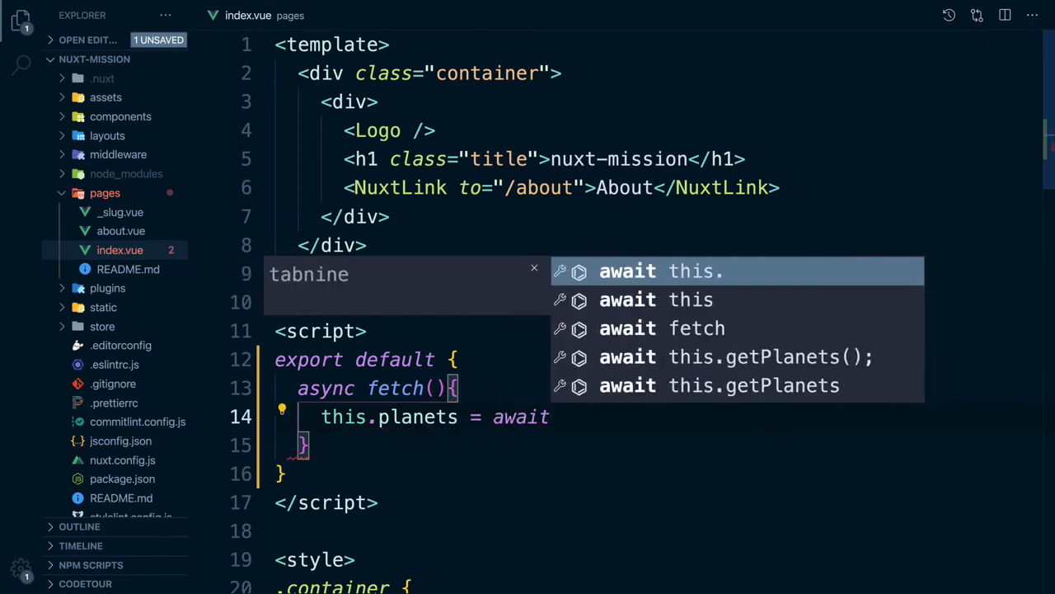
text(fetch(')
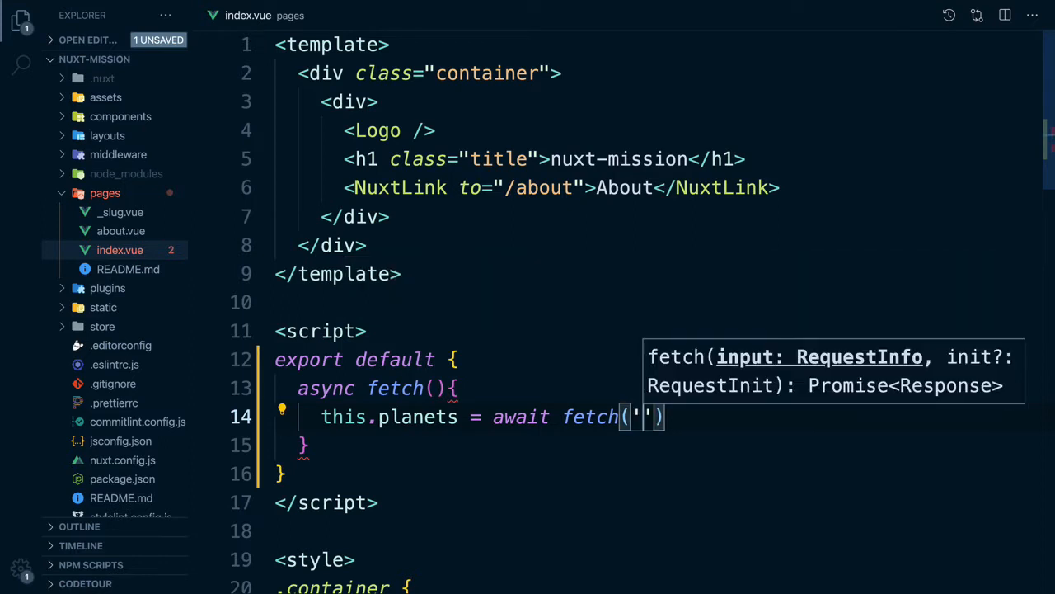
text(https://api.nuxtjs.)
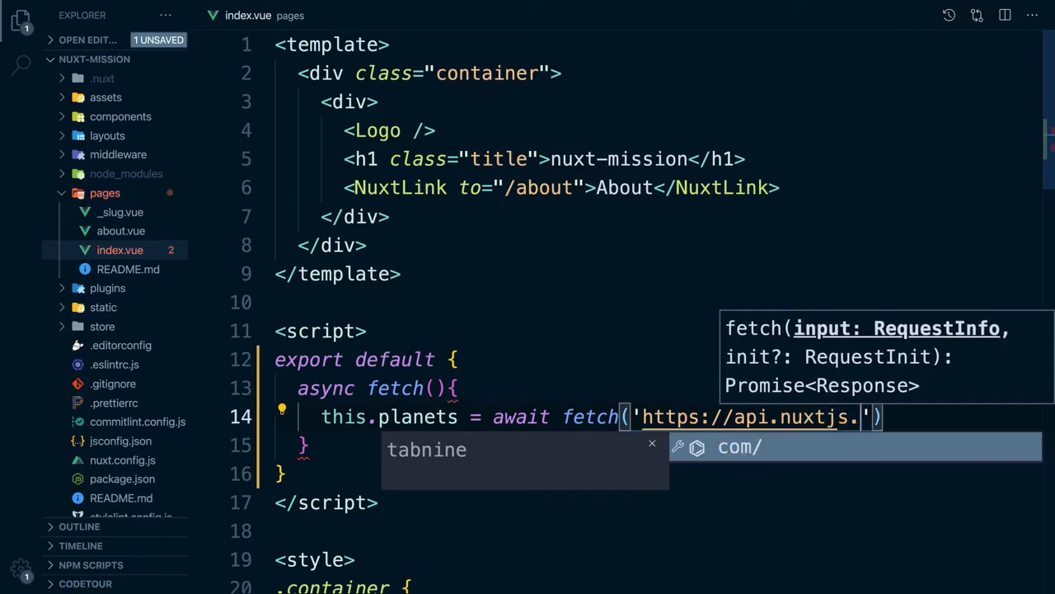
text(dev/l)
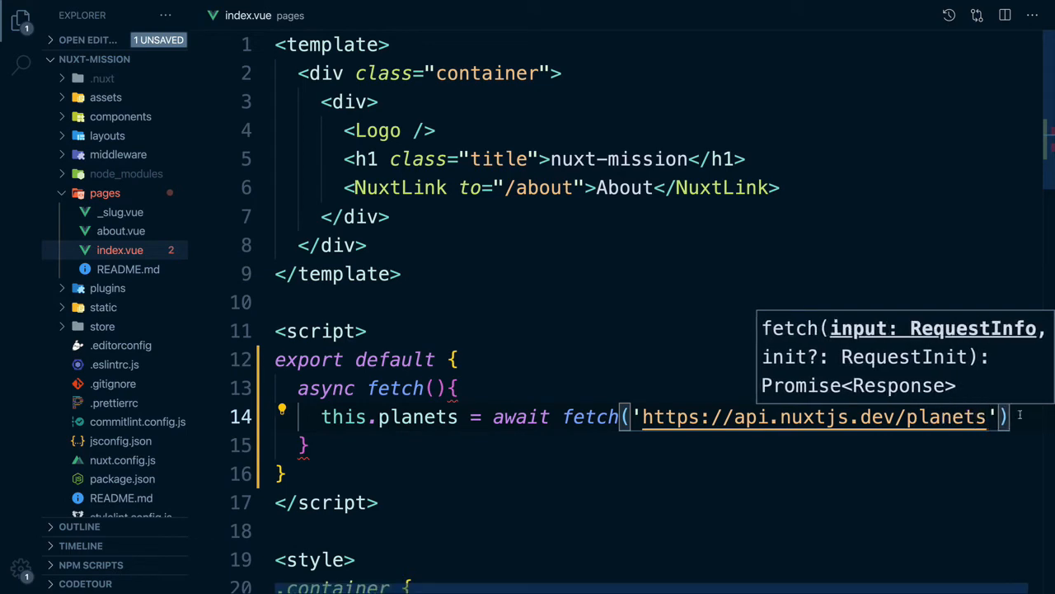
text(.then)
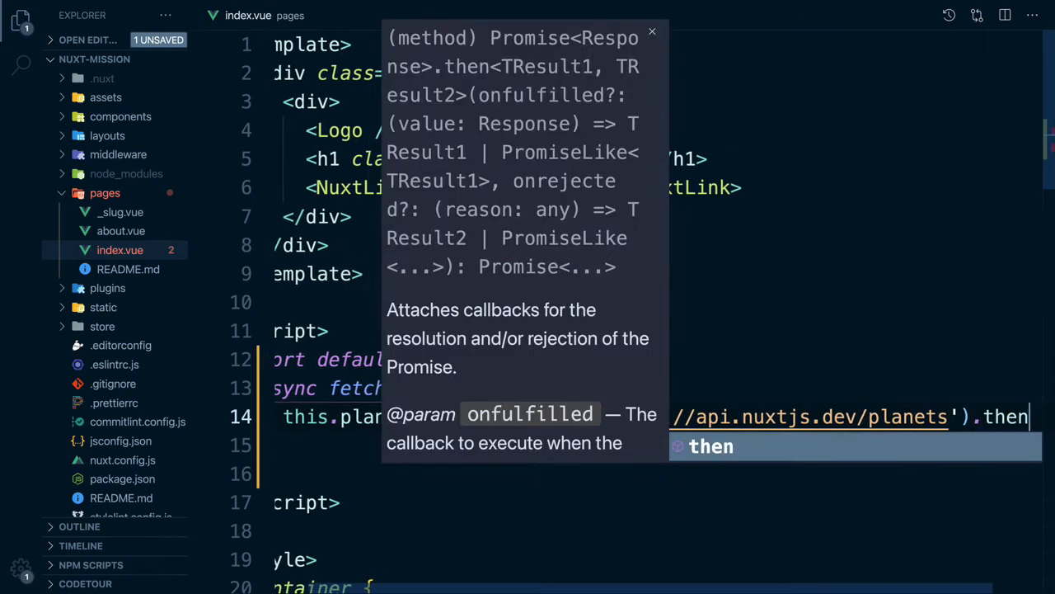
text((res)
click(660, 445)
text(res.json()
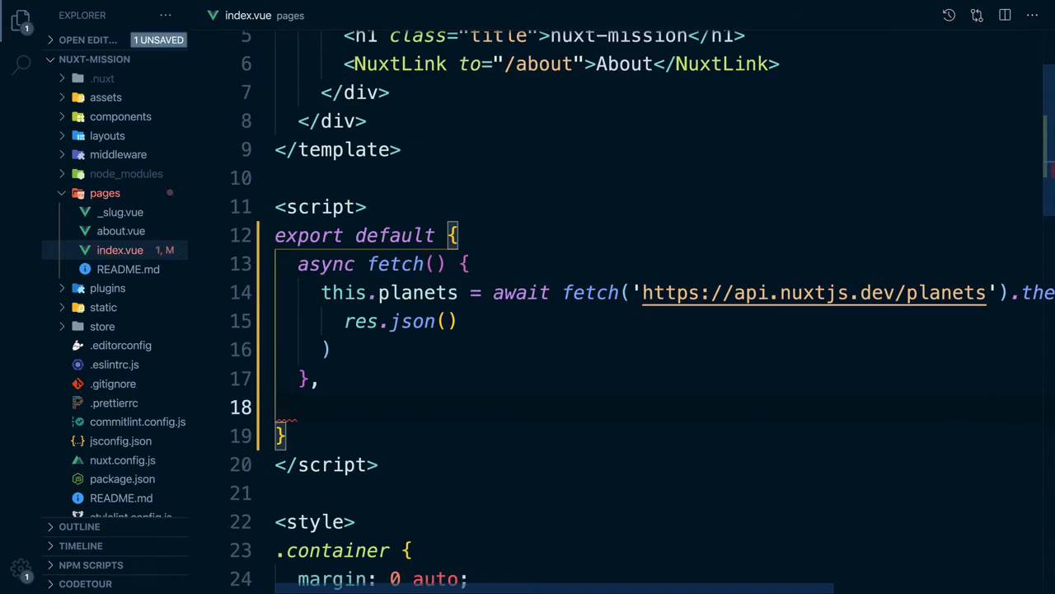
Add data() returning { planets: [] } to the index.vue component
text(data())
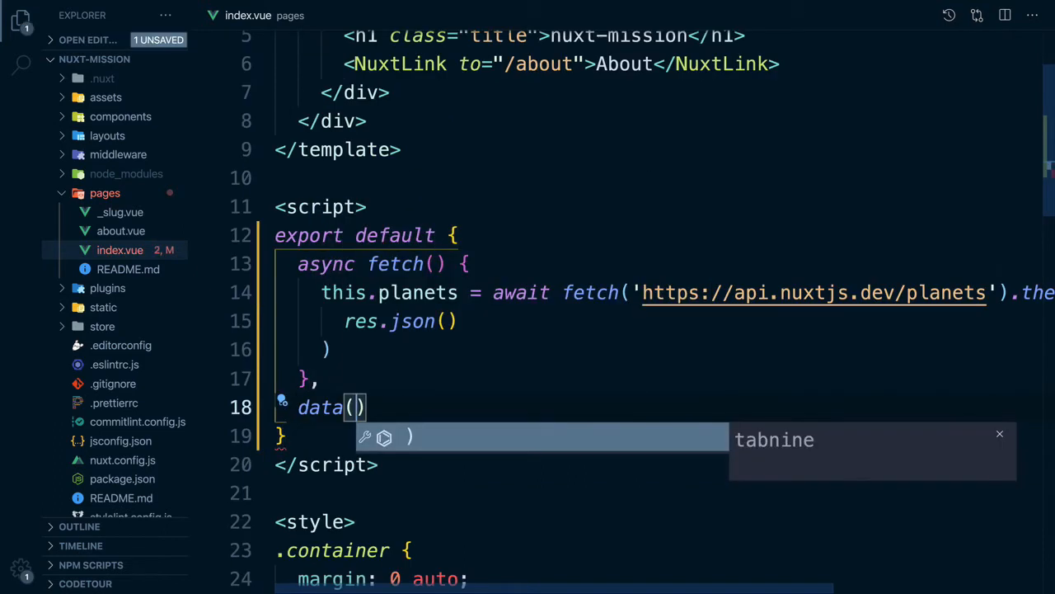
text({)
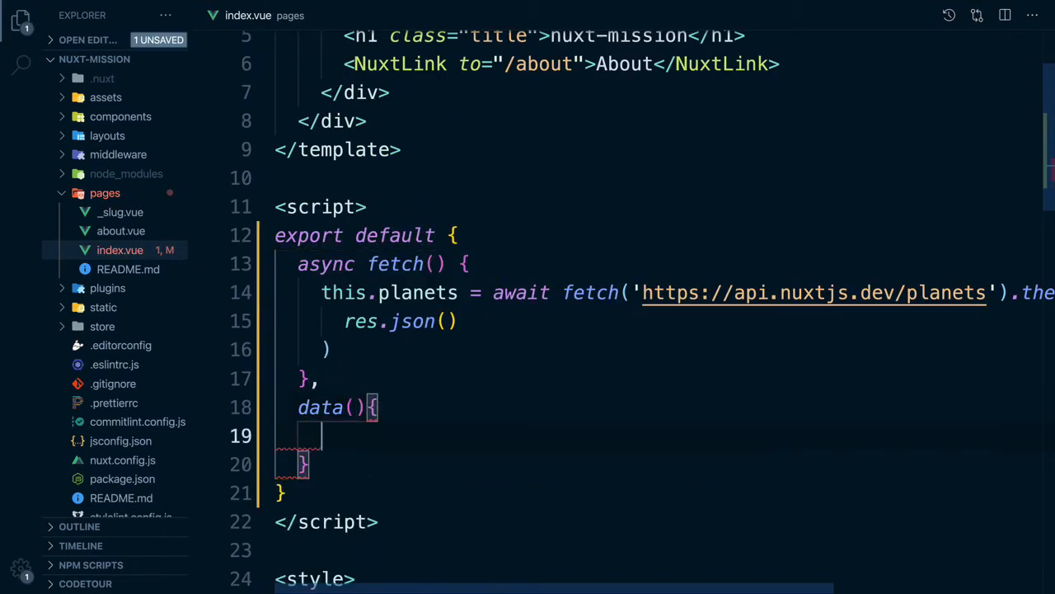
text(return {)
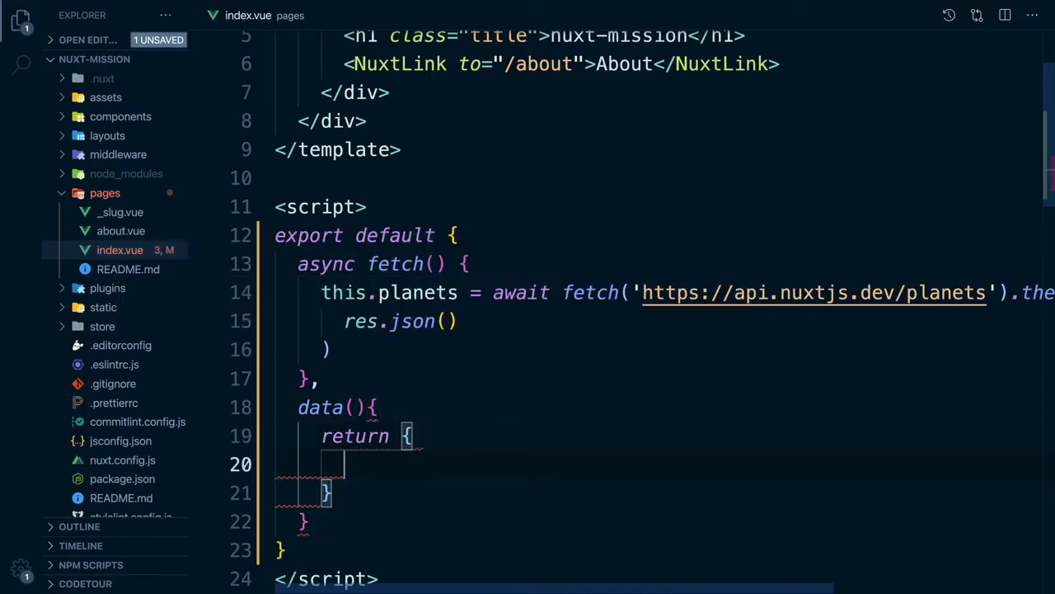
text(planets: [],)
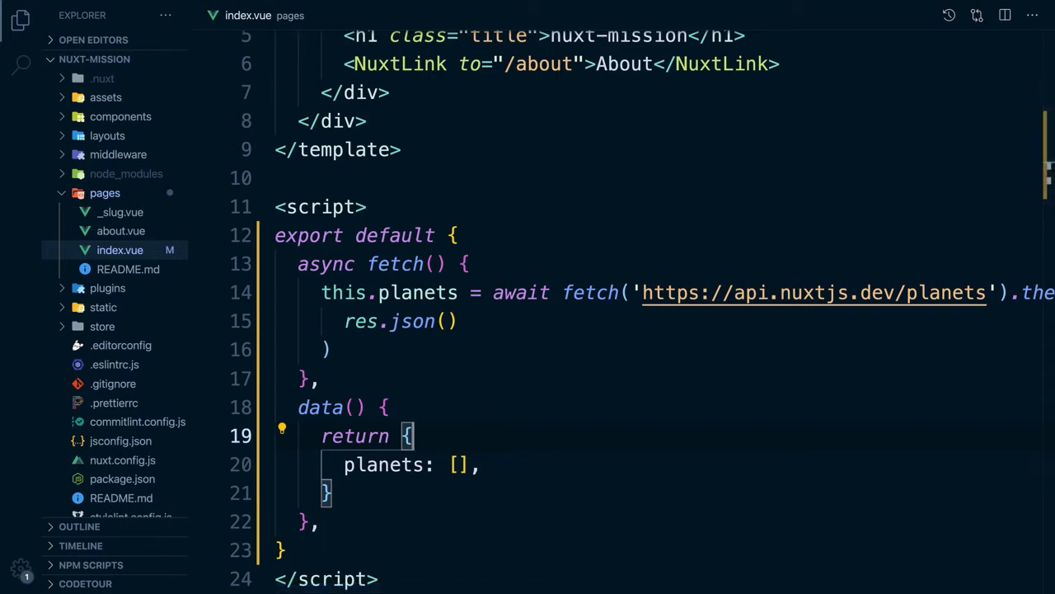
text(p)
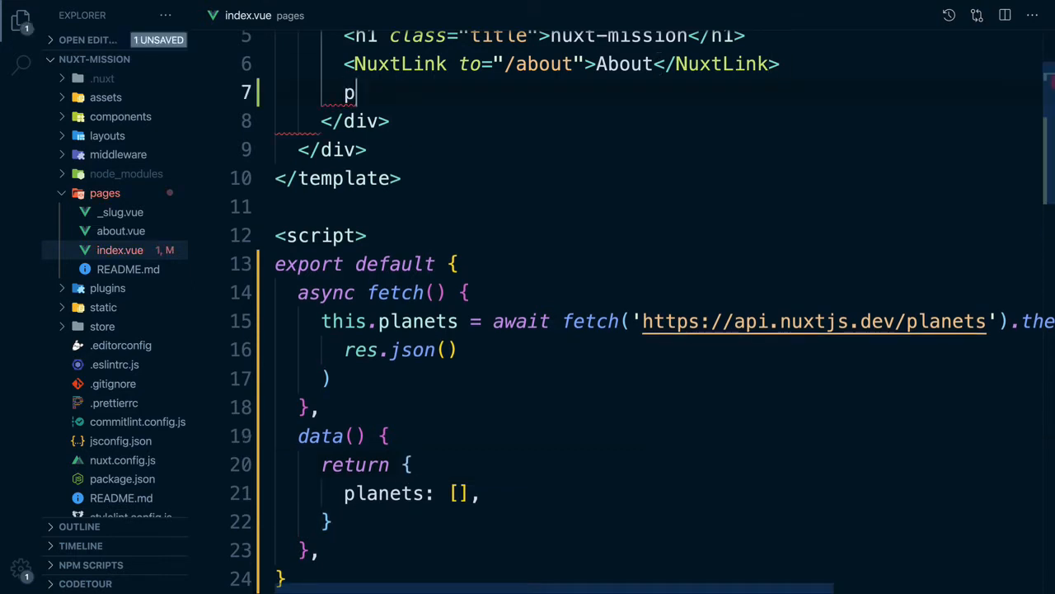
Add <pre>{{ $data }}</pre> under the About link to show the fetched planets
text(re>{{</pre>)
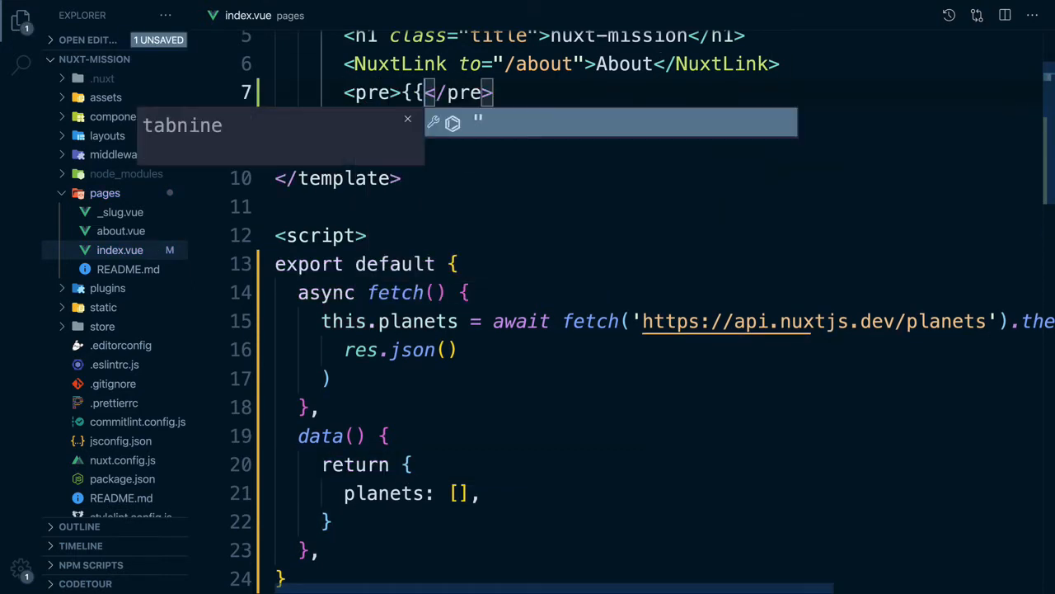
text($)
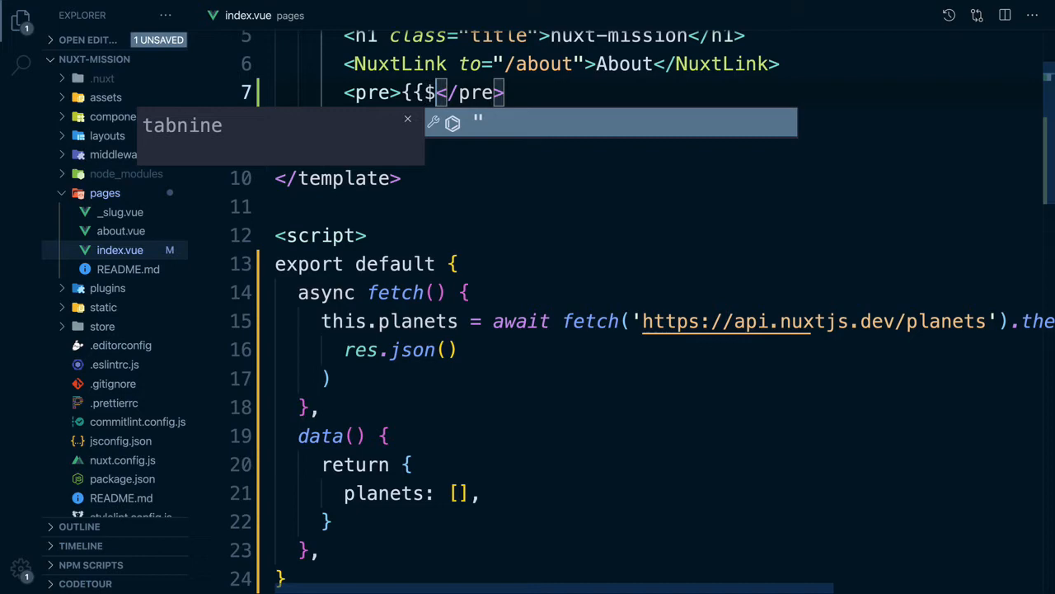
text(data)
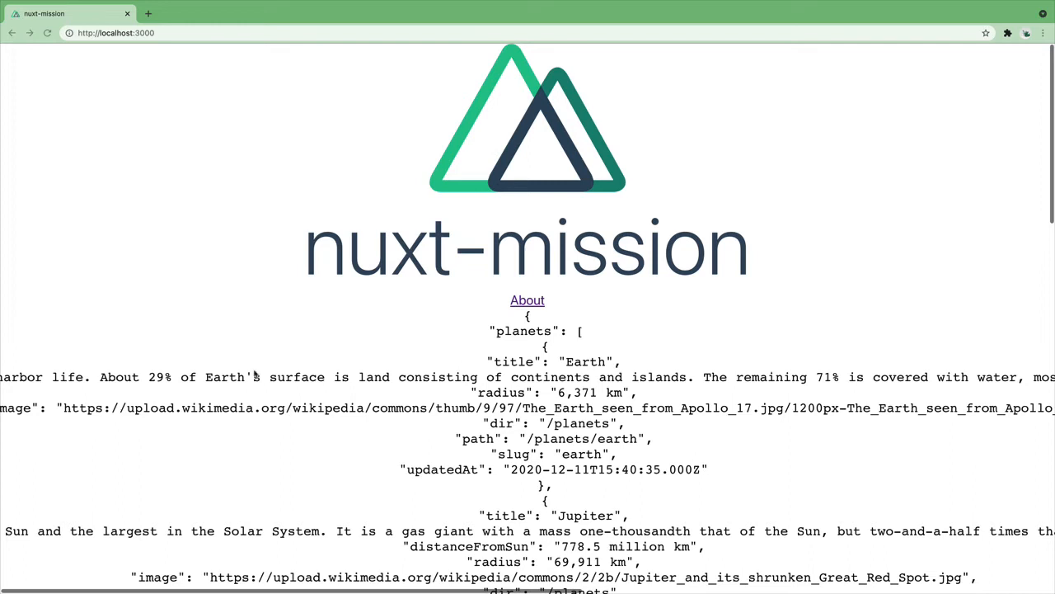
double_click(514, 361)
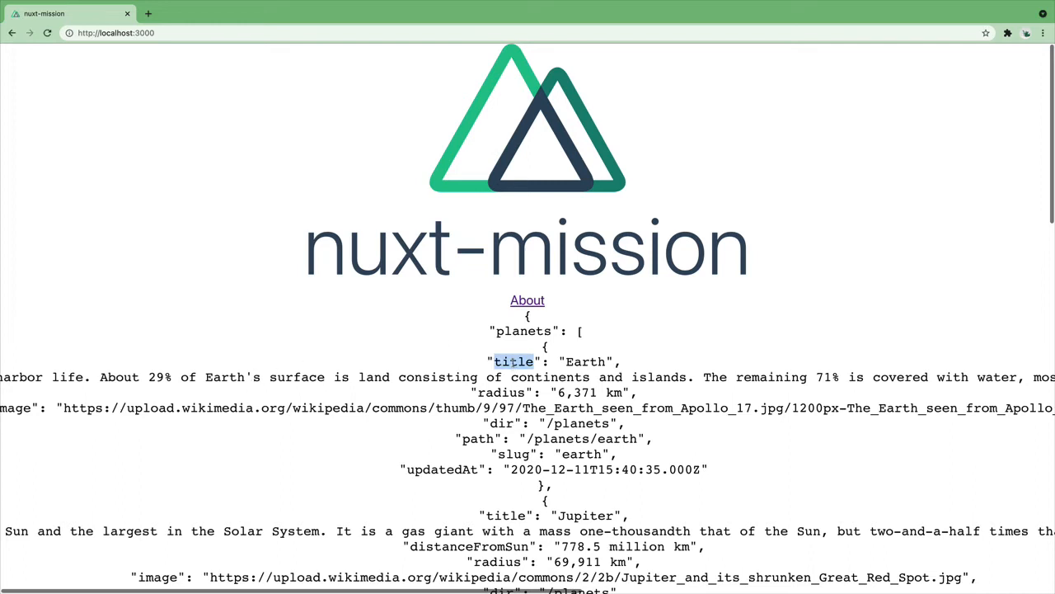
mouse_move(513, 451)
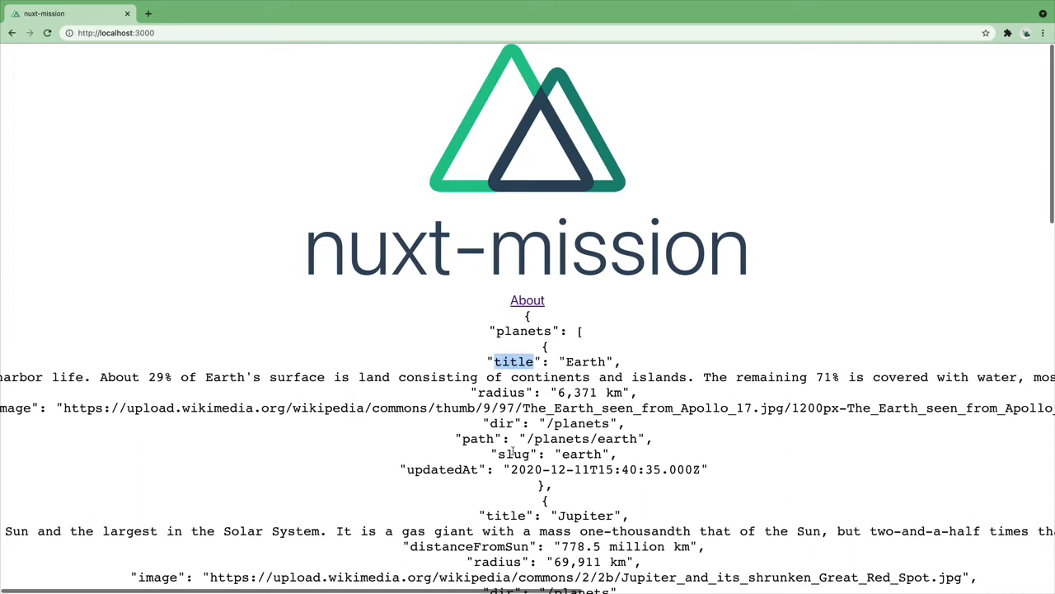
double_click(515, 453)
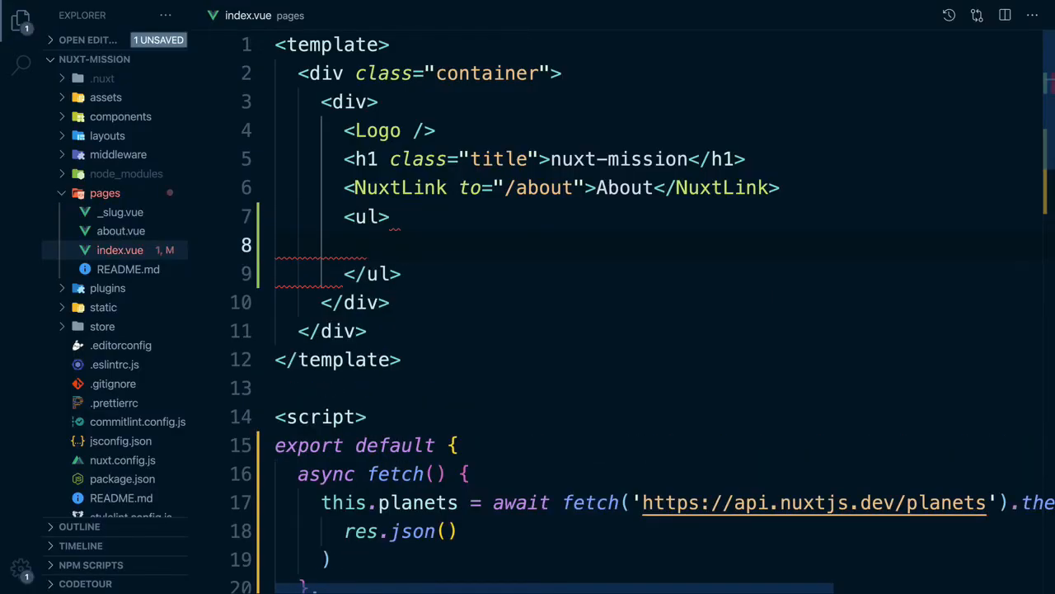
Build a ul of NuxtLinks for each planet keyed by planet.slug, with a ul style rule
text(<li v-for=")
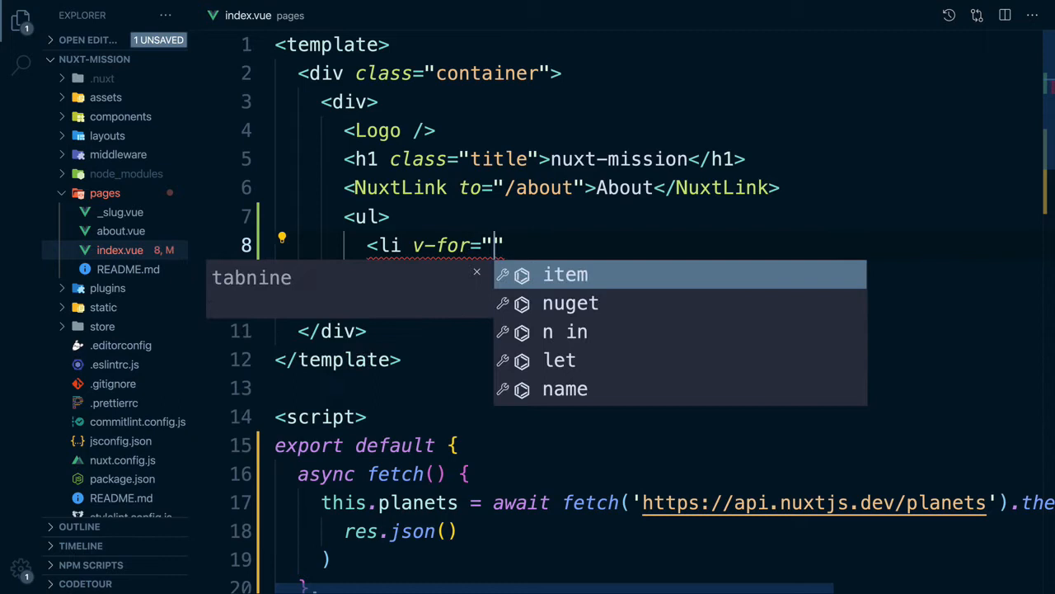
text(planet in planets" :)
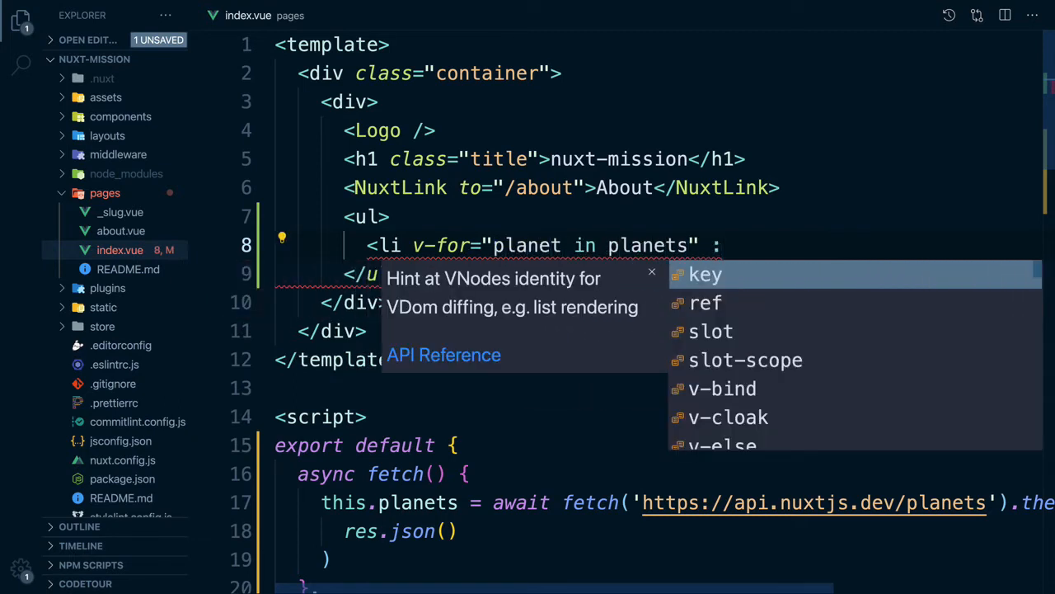
text(key="planet.slug">)
text(<Nuxt)
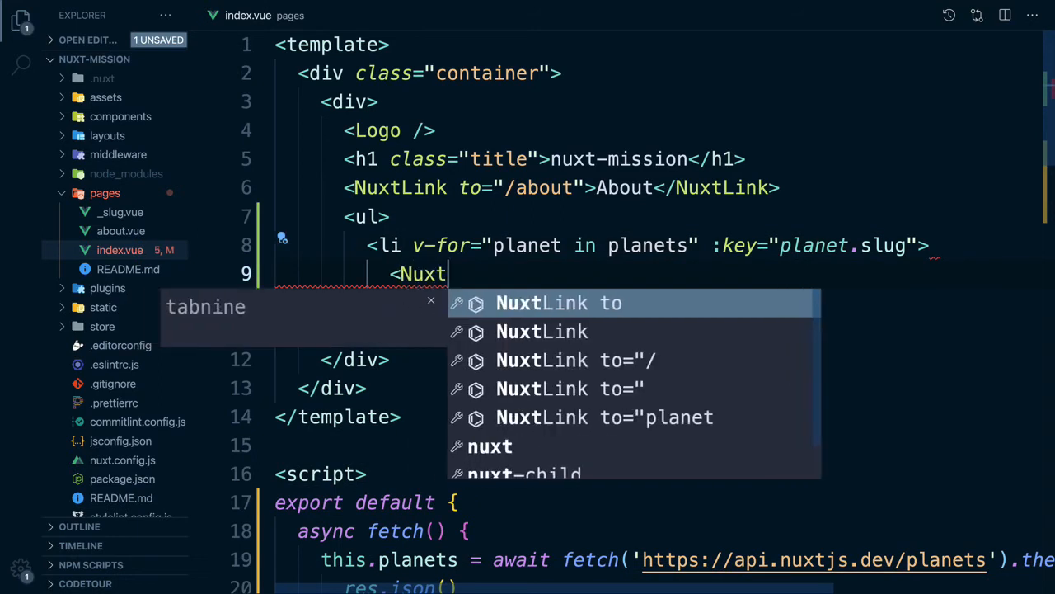
text(Link :to=")
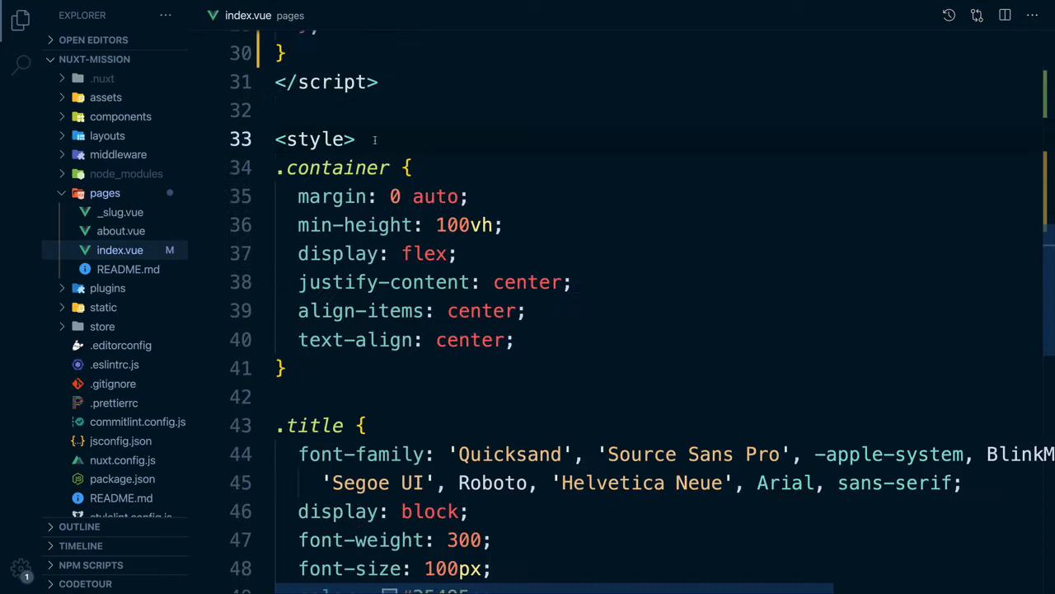
text(ul {)
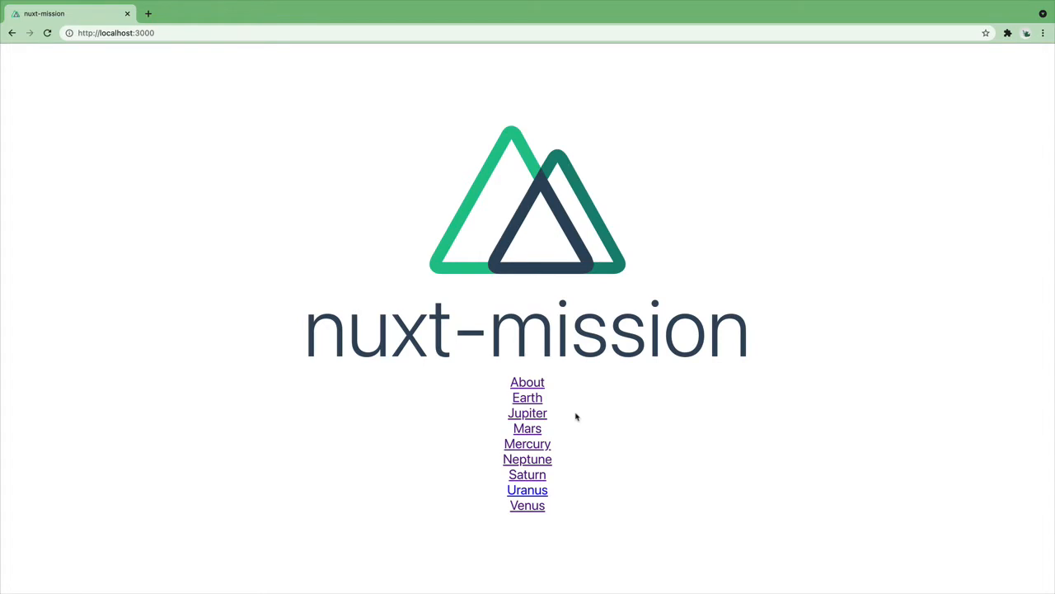
click(527, 381)
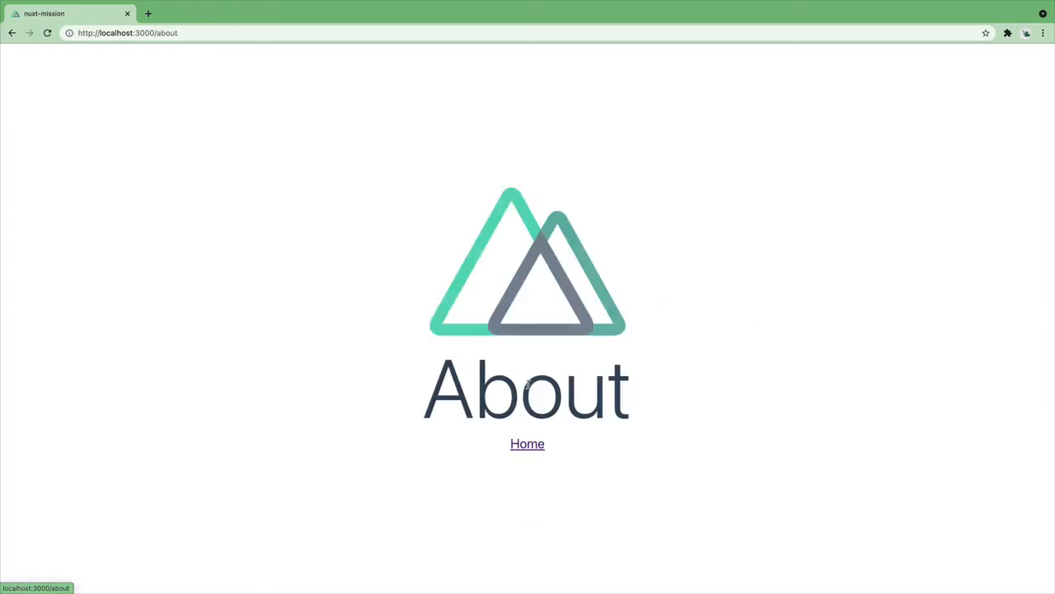
click(527, 443)
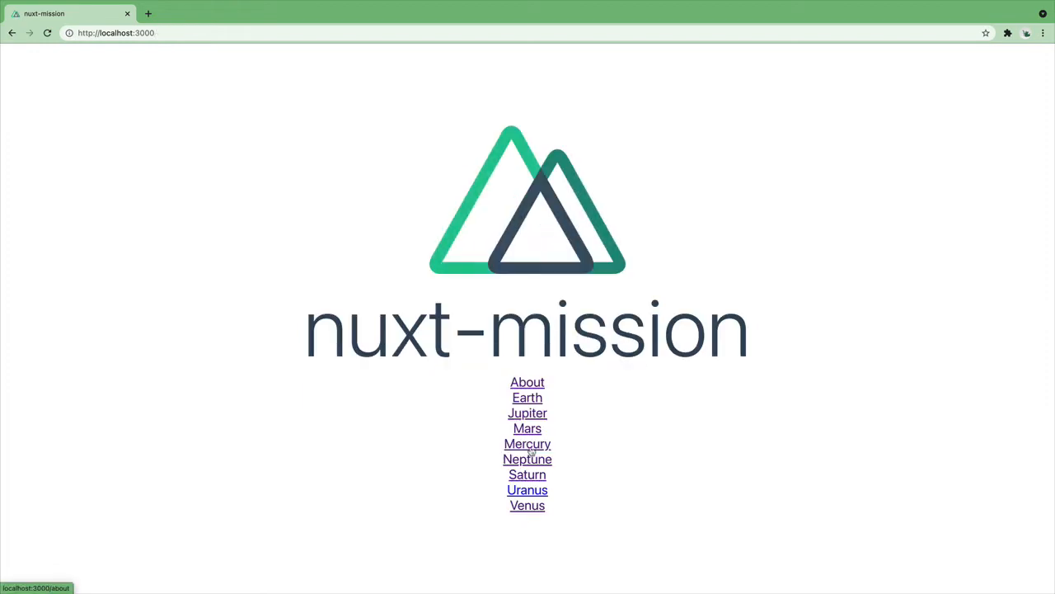
mouse_move(577, 416)
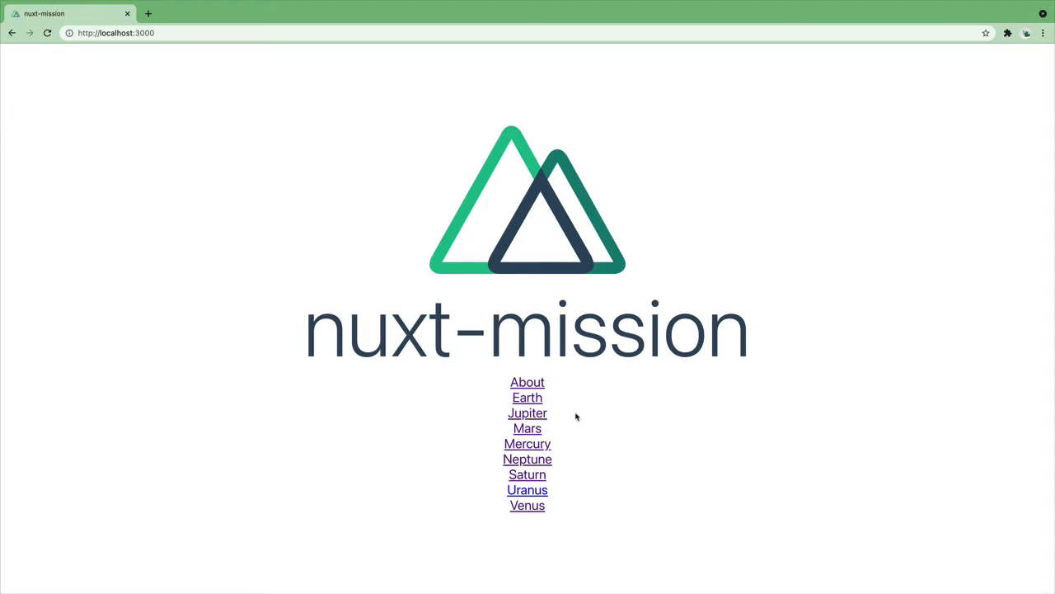
text(v-if=""></p>)
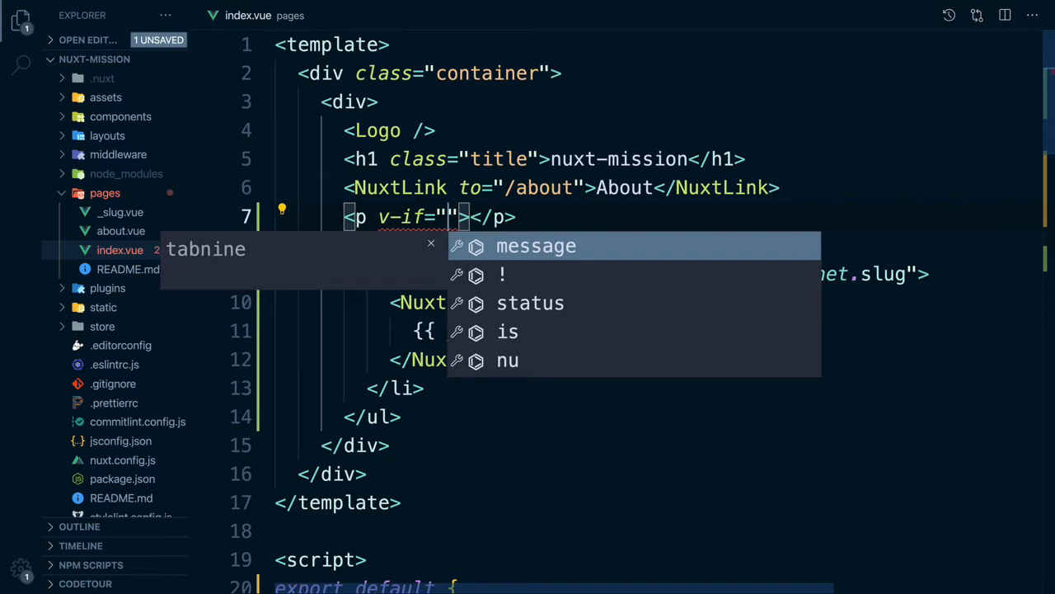
Add a 'Fetching planets....' paragraph shown when $fetchState.pending is true
text($fetch)
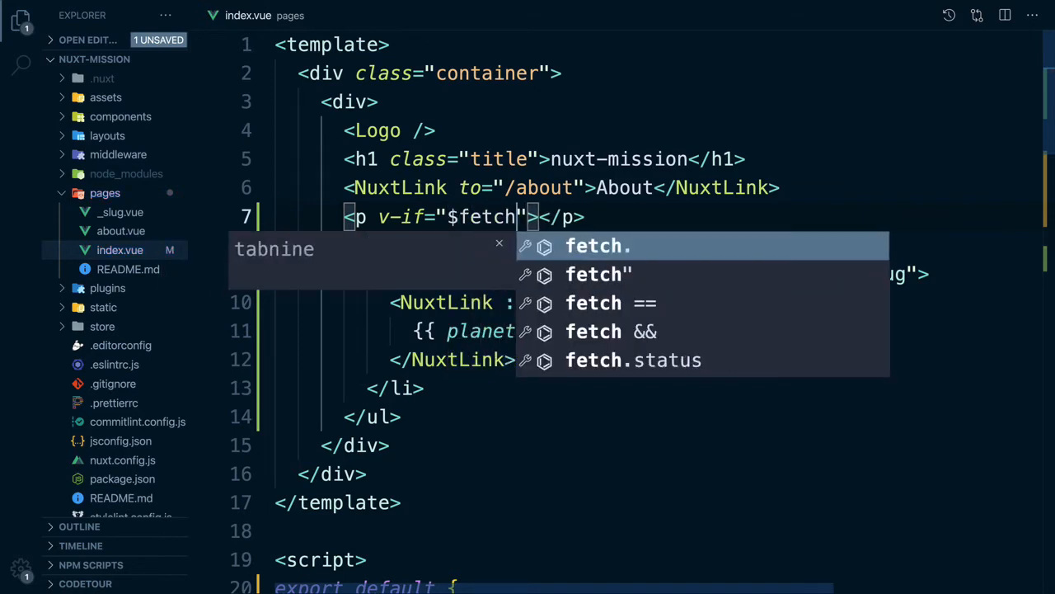
text(State.)
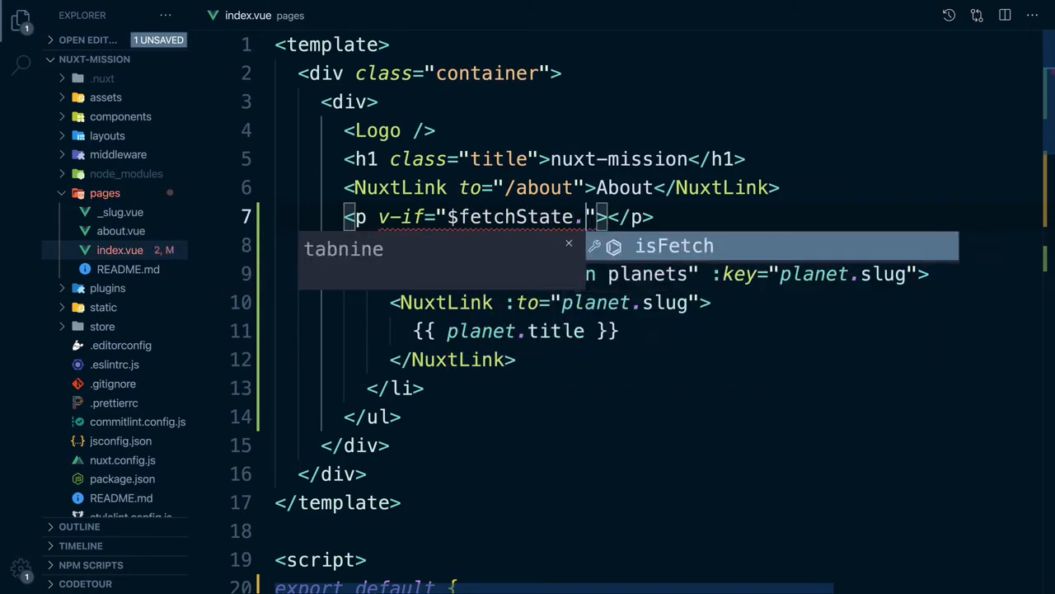
text(pending)
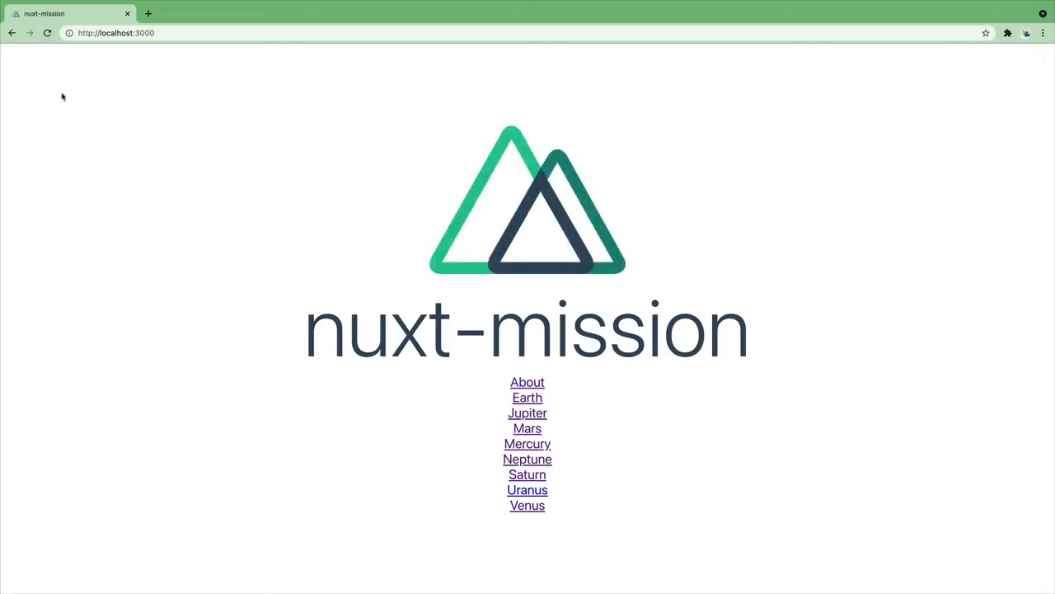
mouse_move(89, 214)
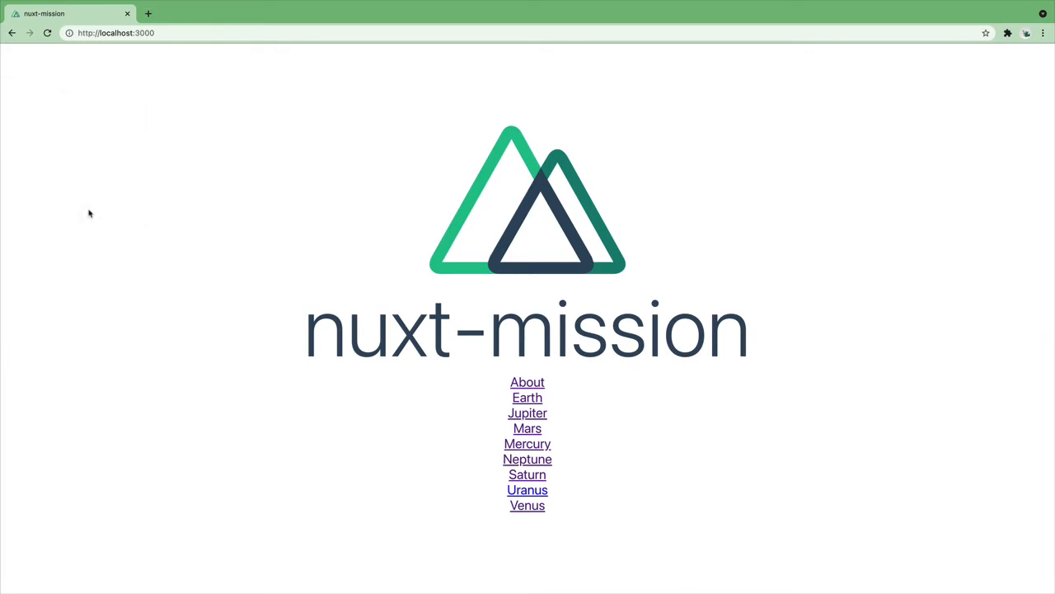
Throttle Chrome's network to Slow 3G and go back from Mercury to see the loading message
key(F12)
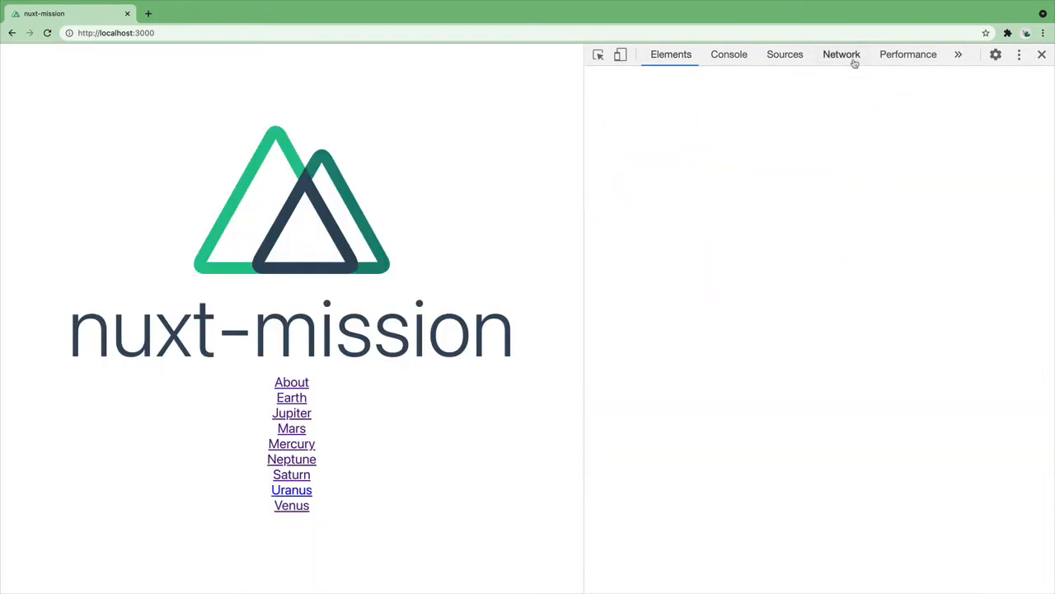
click(842, 54)
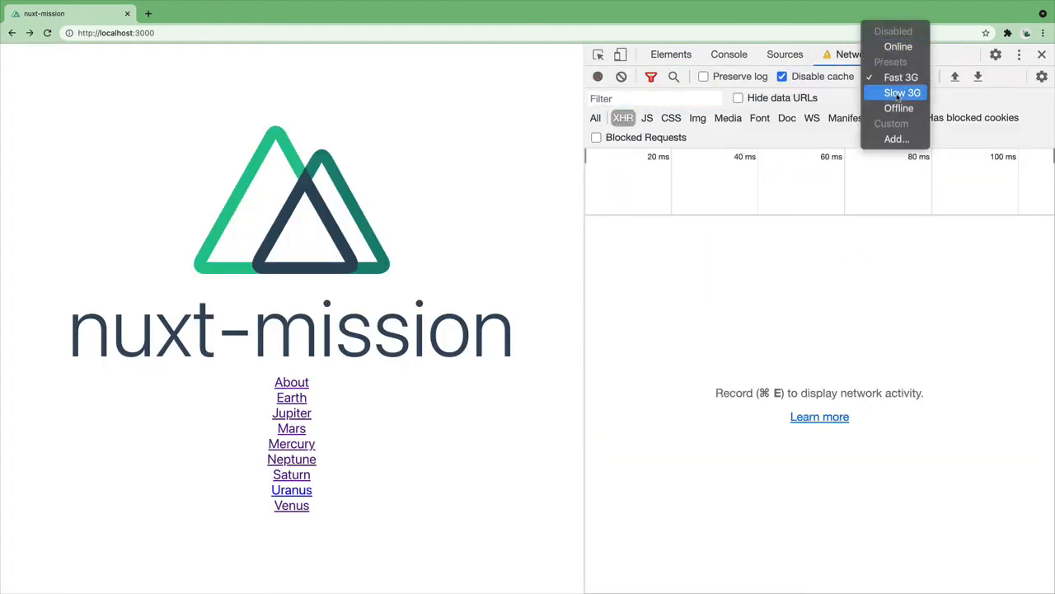
click(902, 92)
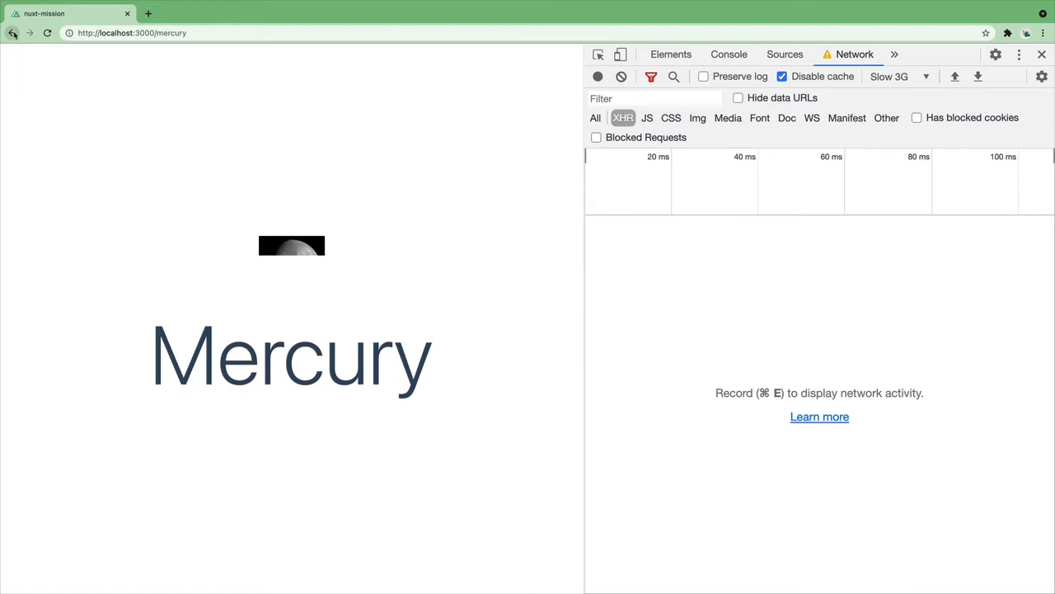
click(12, 33)
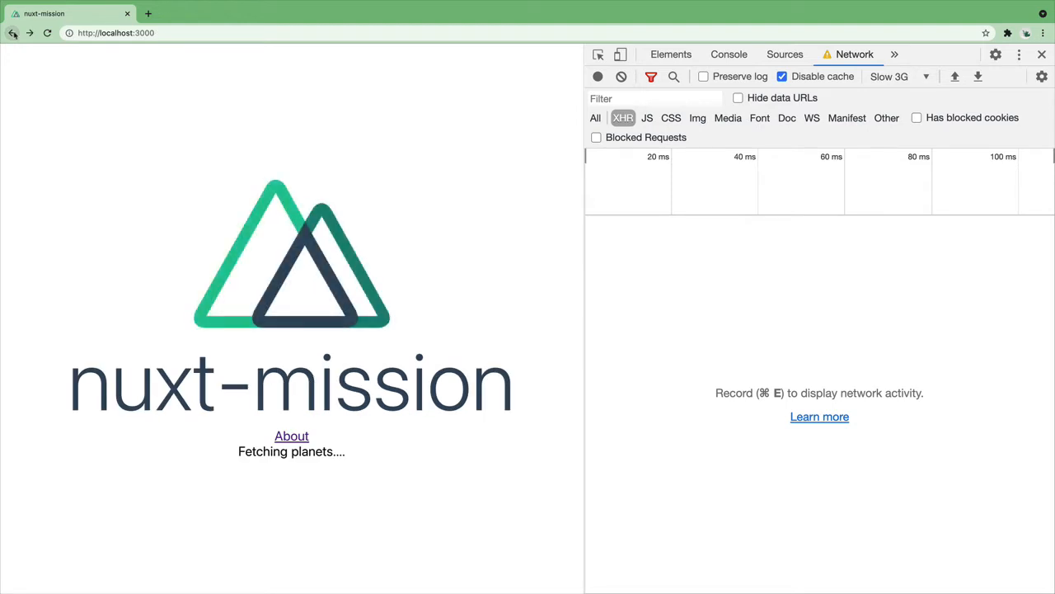
text(v-else-if=></p>)
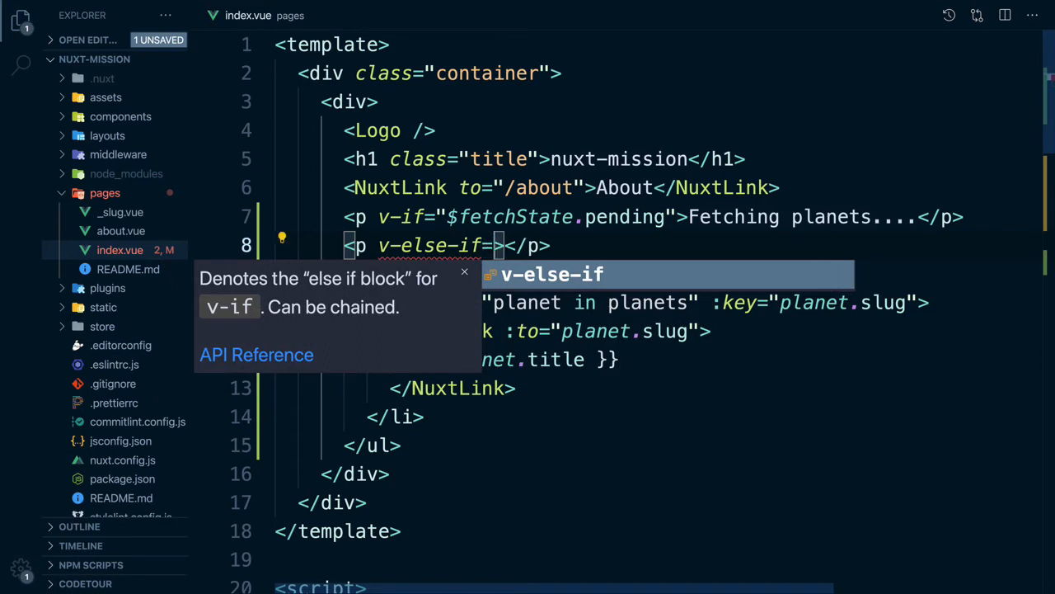
Add a v-else-if="$fetchState.error" paragraph reading 'Error while fetching planets'
text($fetchState")
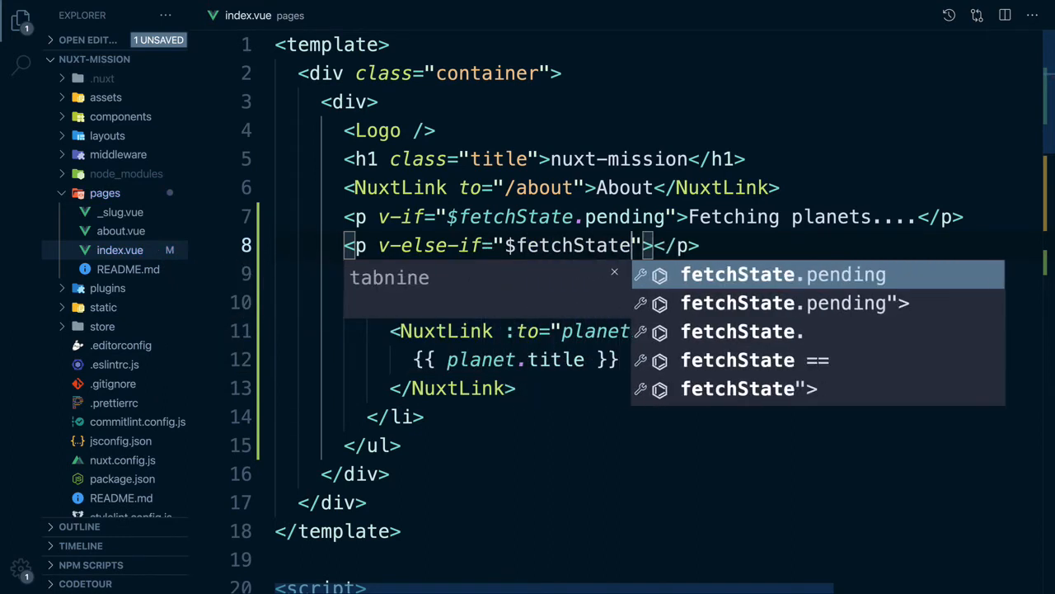
text(.error)
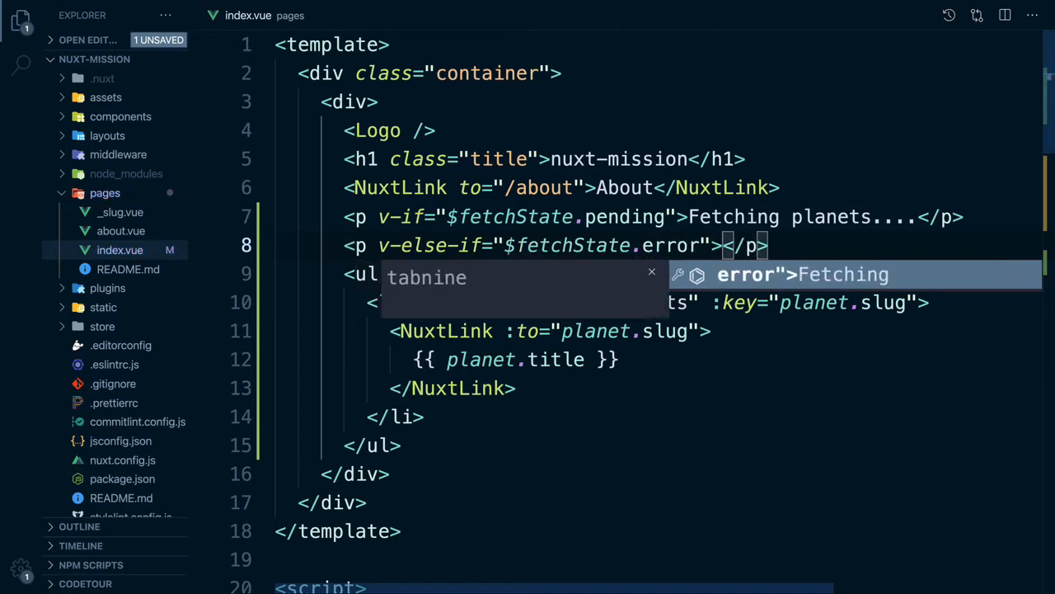
text(Error while)
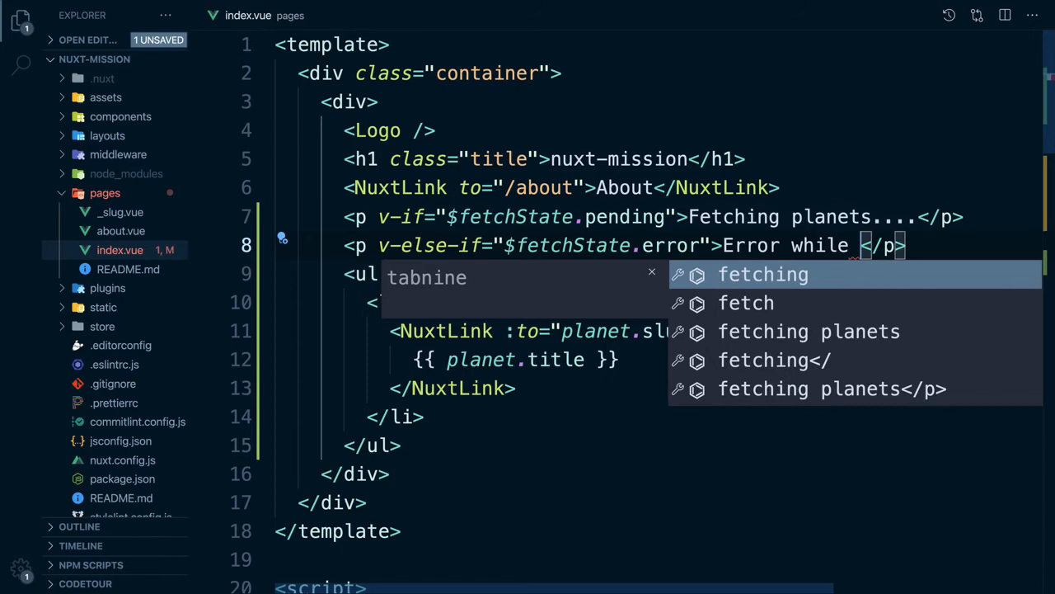
text(fetching plan)
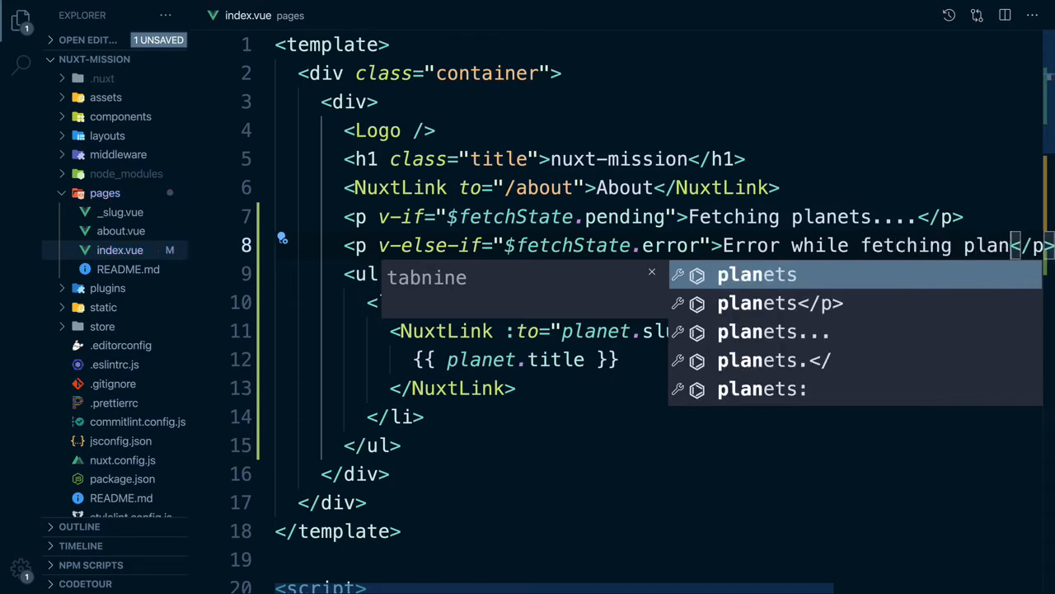
scroll(down, 3)
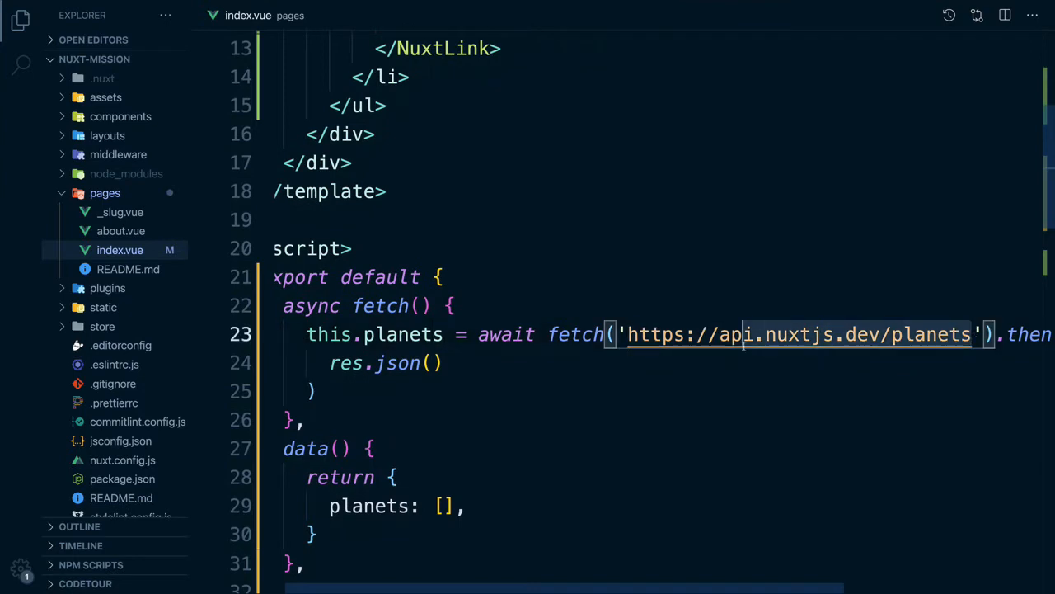
Give the planet ul v-else and insert an empty li above the planet links
key(Delete)
text(<li></li>)
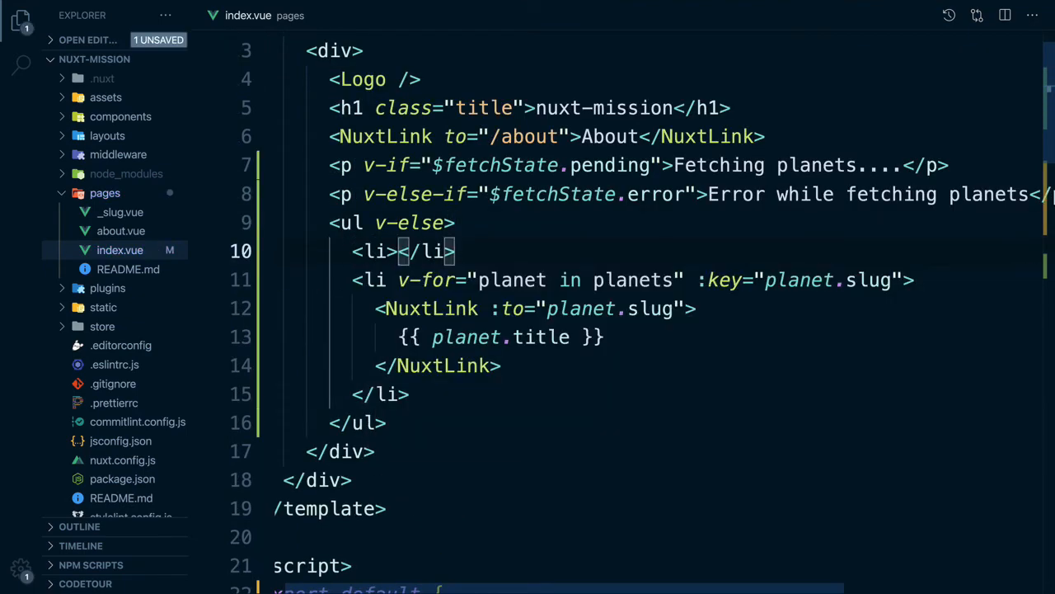
Put <NuxtLink to="/nuxt">Nuxt</NuxtLink> inside the new list item
text(NuxtLink)
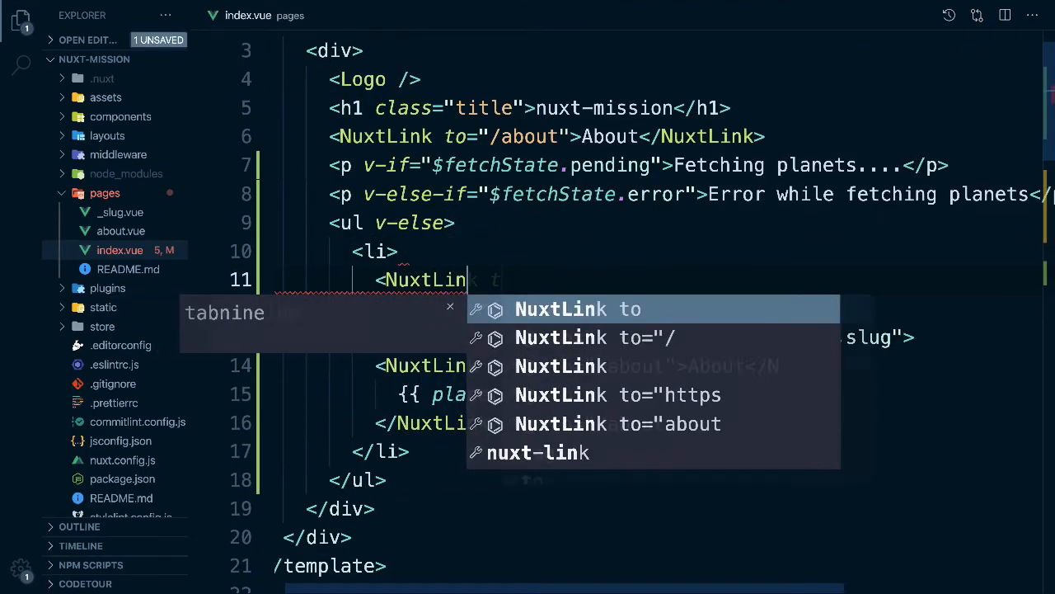
text(to="/nuxt")
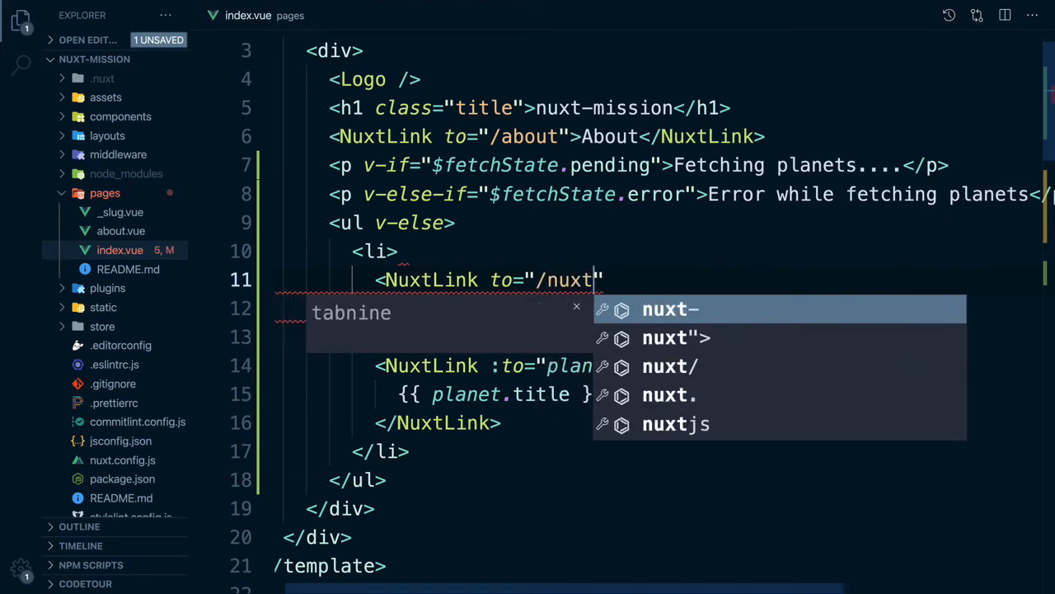
text(>)
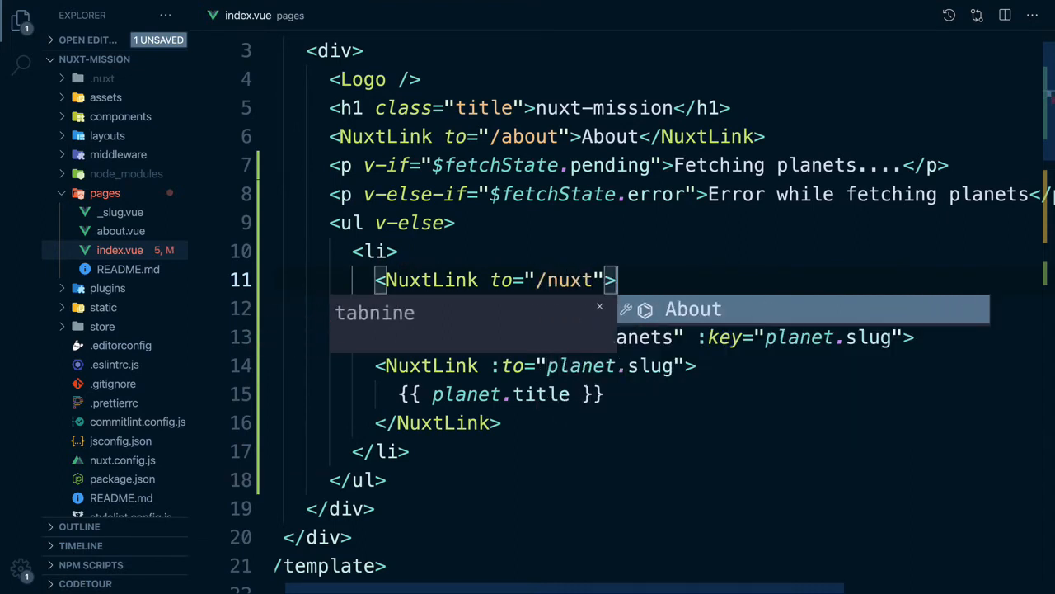
text(Nuxt)
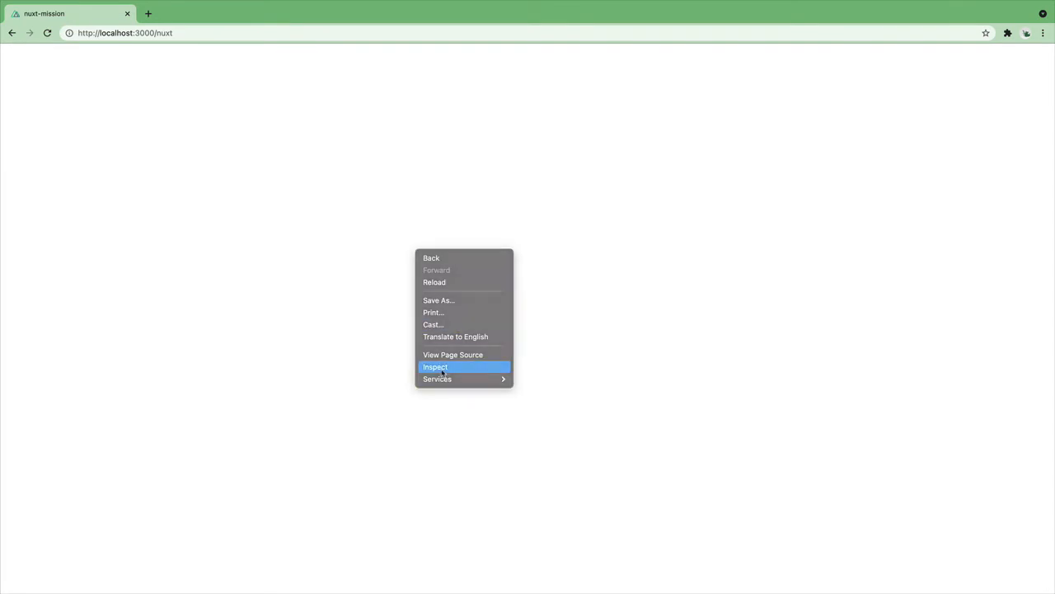
Inspect the blank /nuxt page and expand div.container, revealing an empty title and image
click(435, 366)
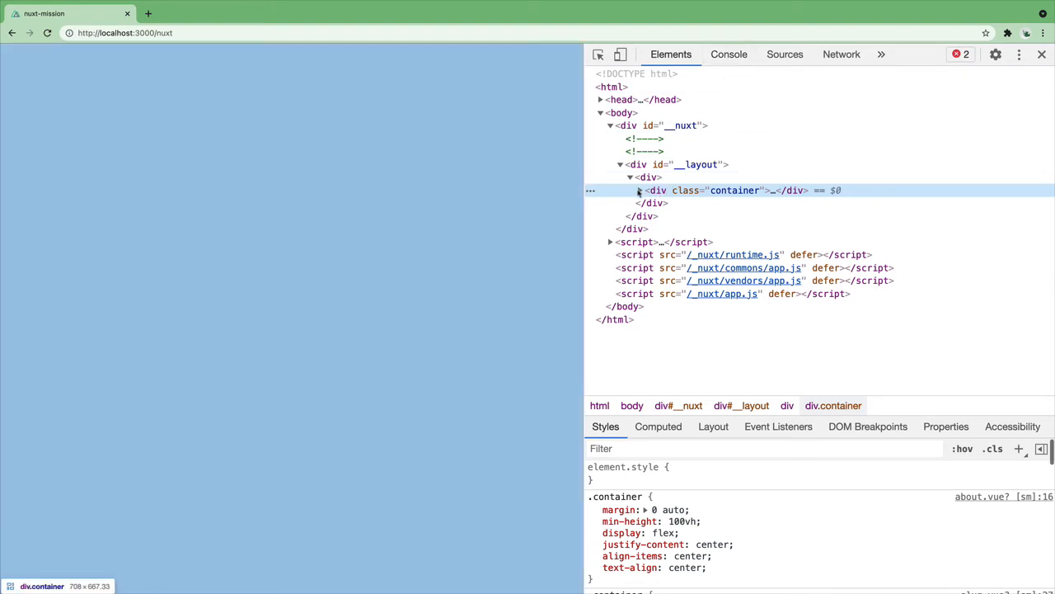
click(639, 190)
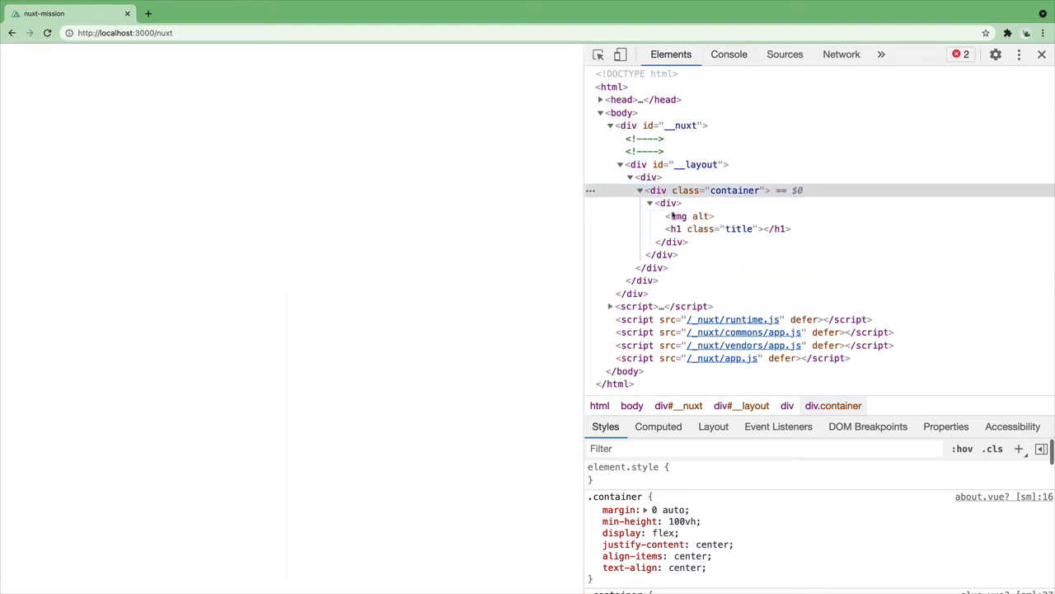
click(678, 216)
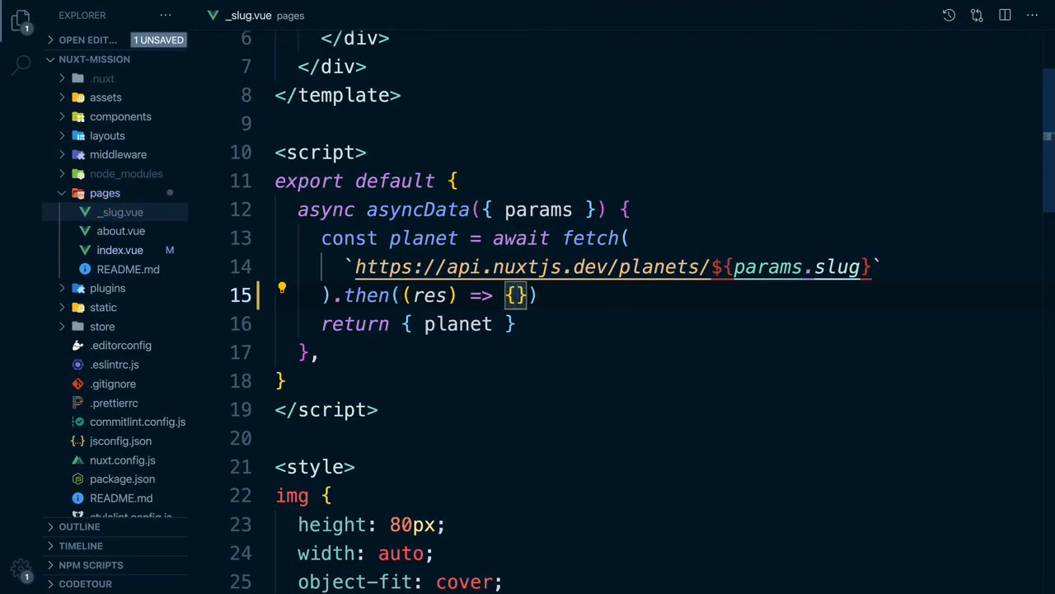
In _slug.vue's fetch, return res.json() if res.ok, else throw new Error
text(if()
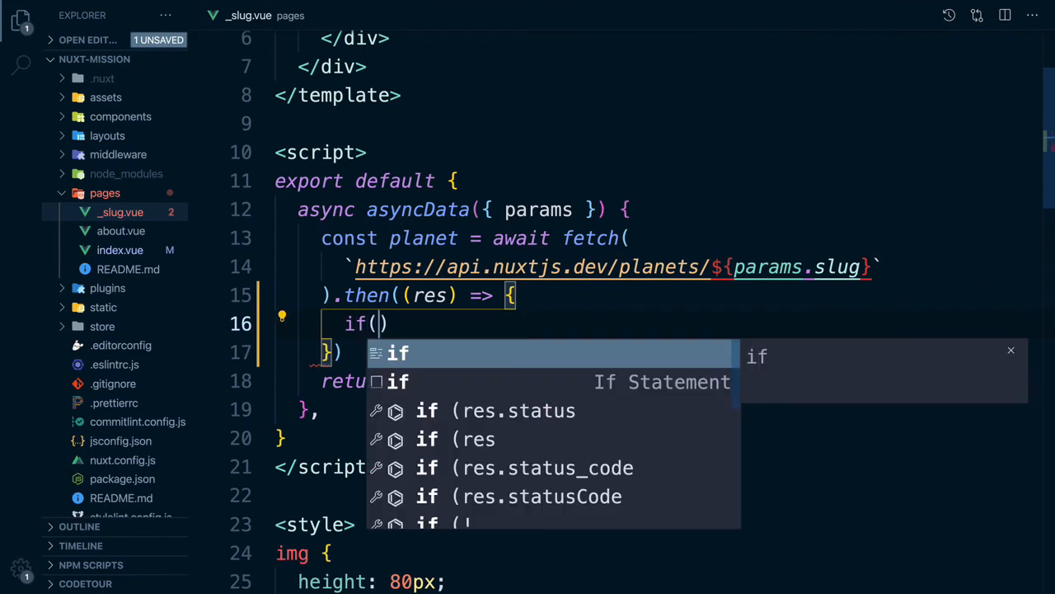
text(res.op)
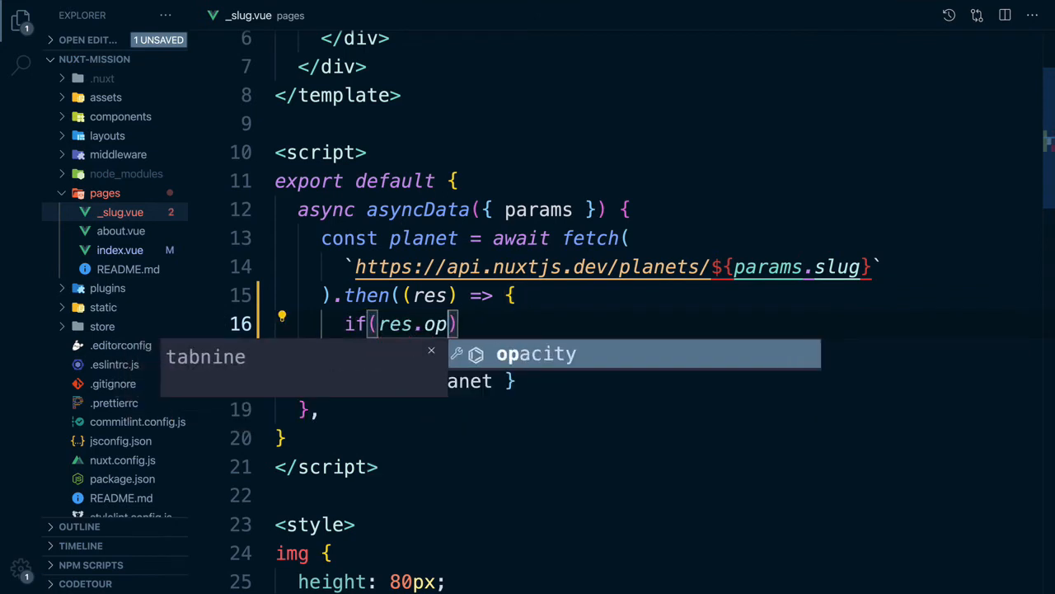
text(k)
text(r)
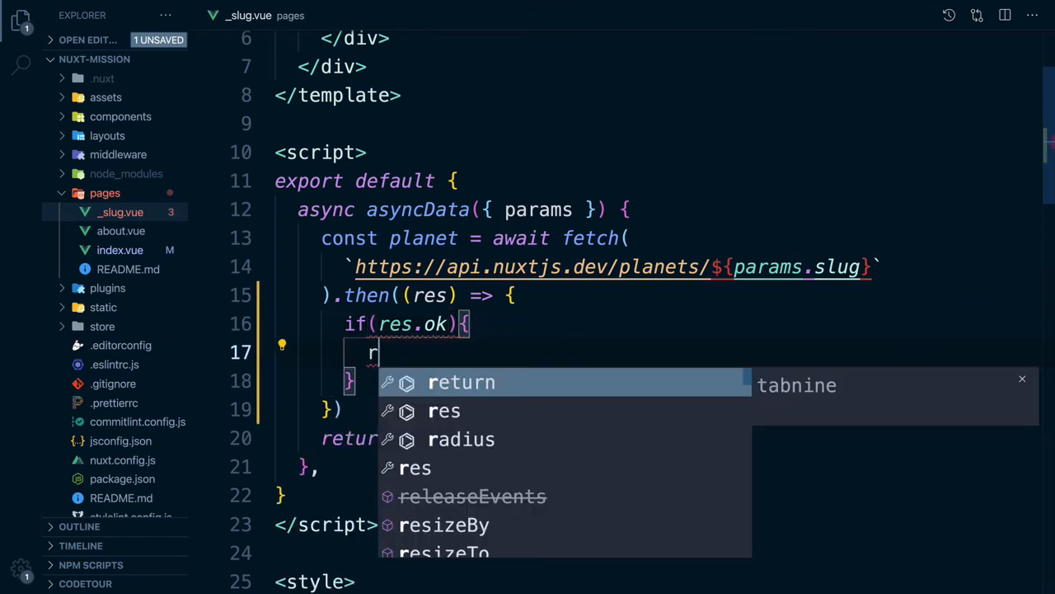
text(eturn res.json())
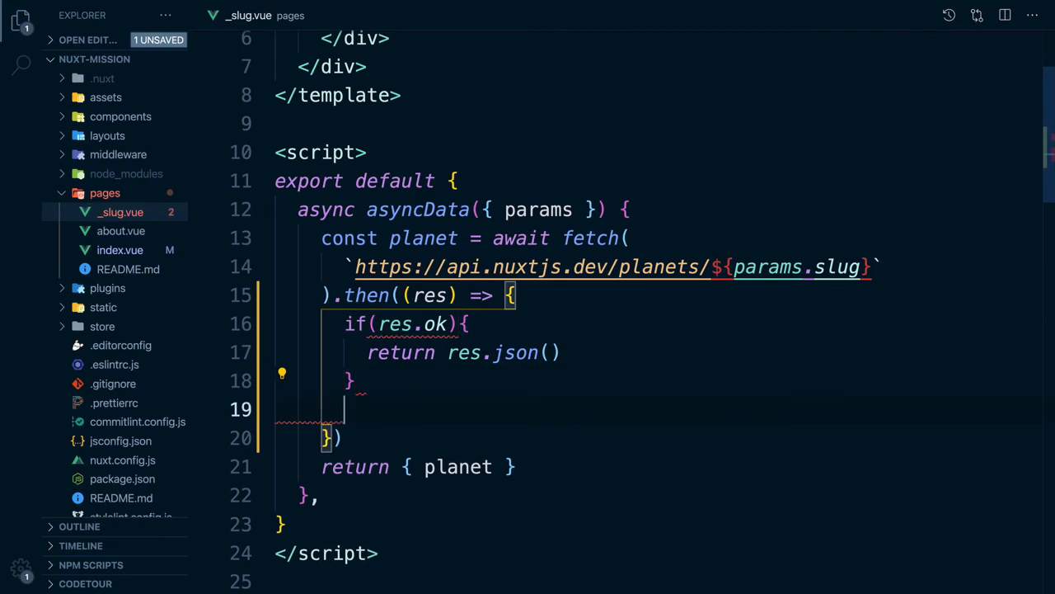
text(throw)
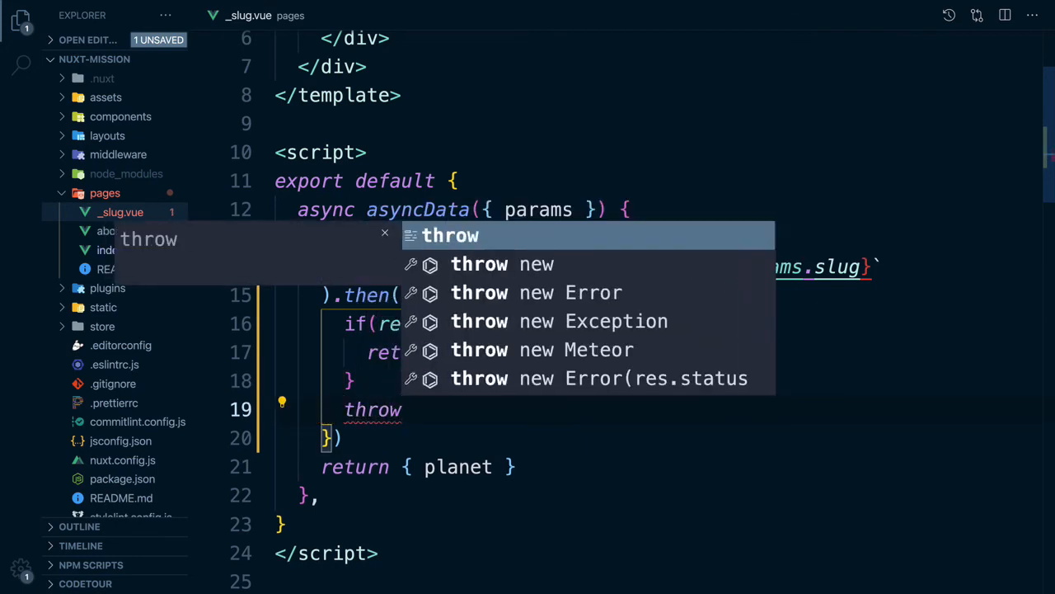
text(new Err)
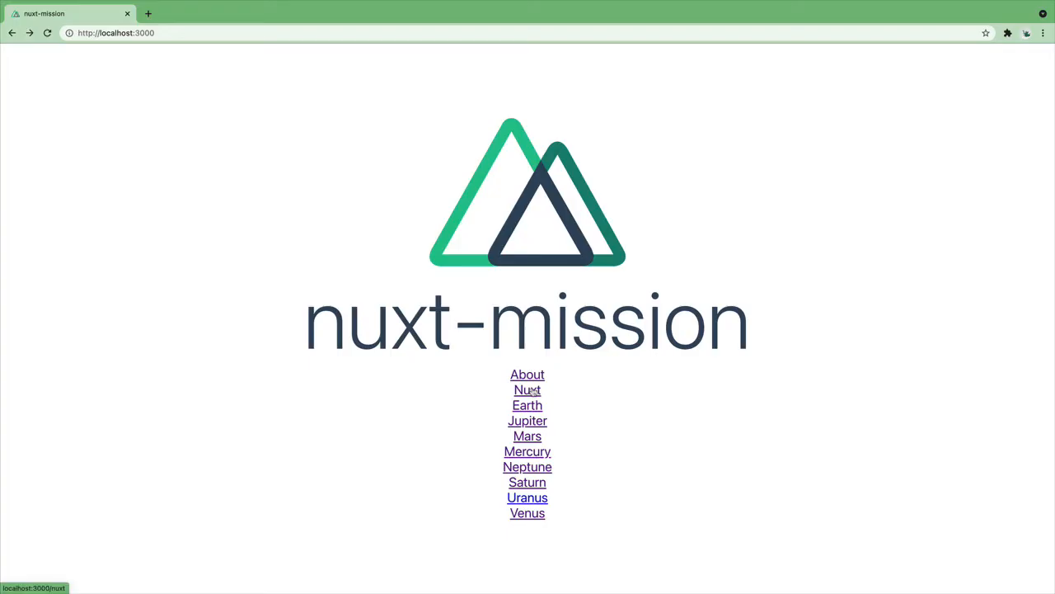
Follow the Nuxt link on the localhost:3000 home page to /nuxt
click(526, 389)
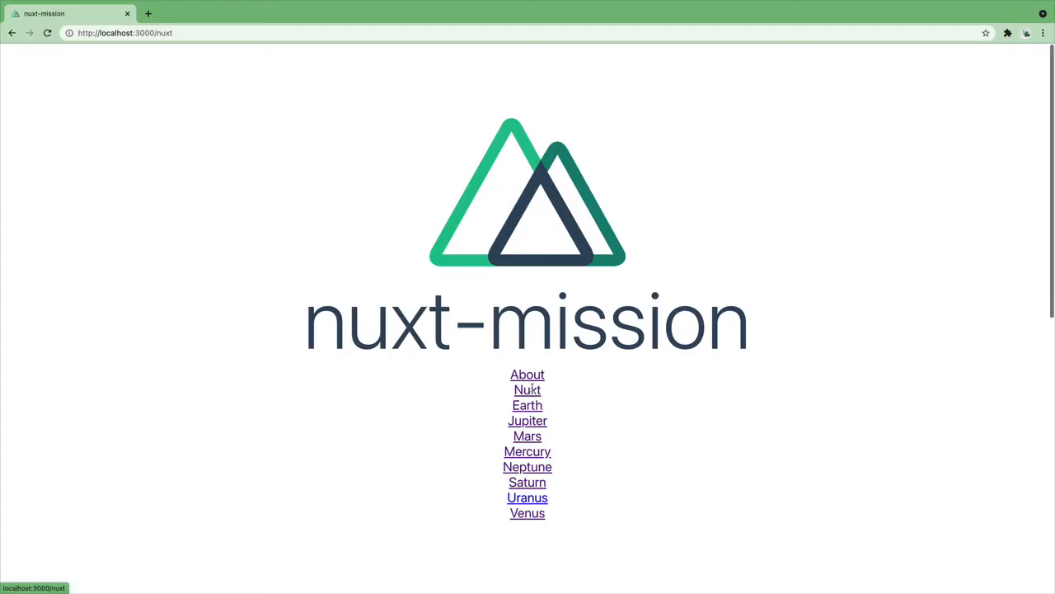
click(526, 389)
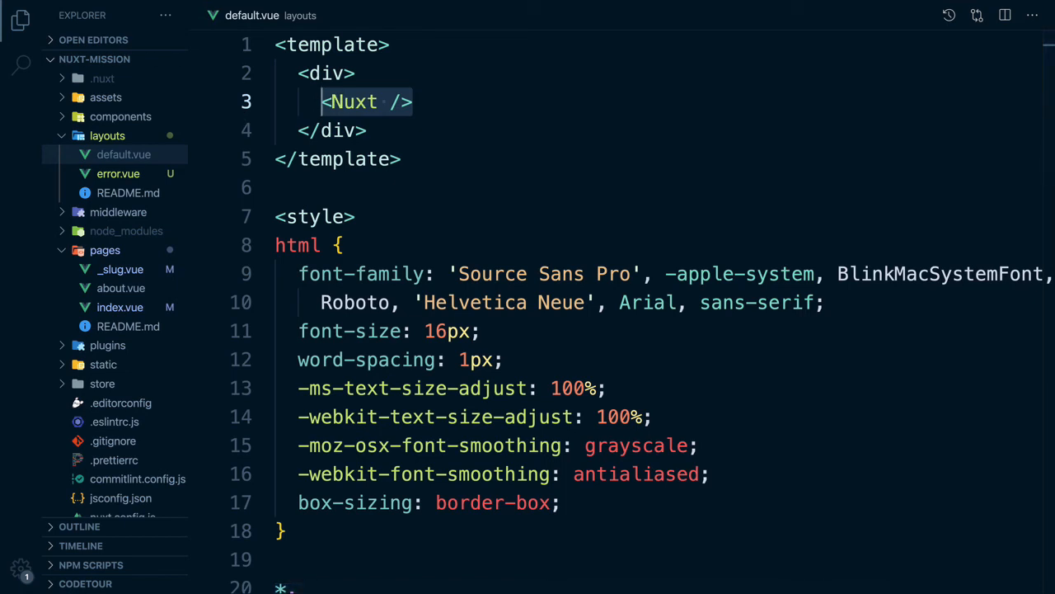
Add a nav with Home and About NuxtLinks above <Nuxt /> in layouts/default.vue
click(120, 306)
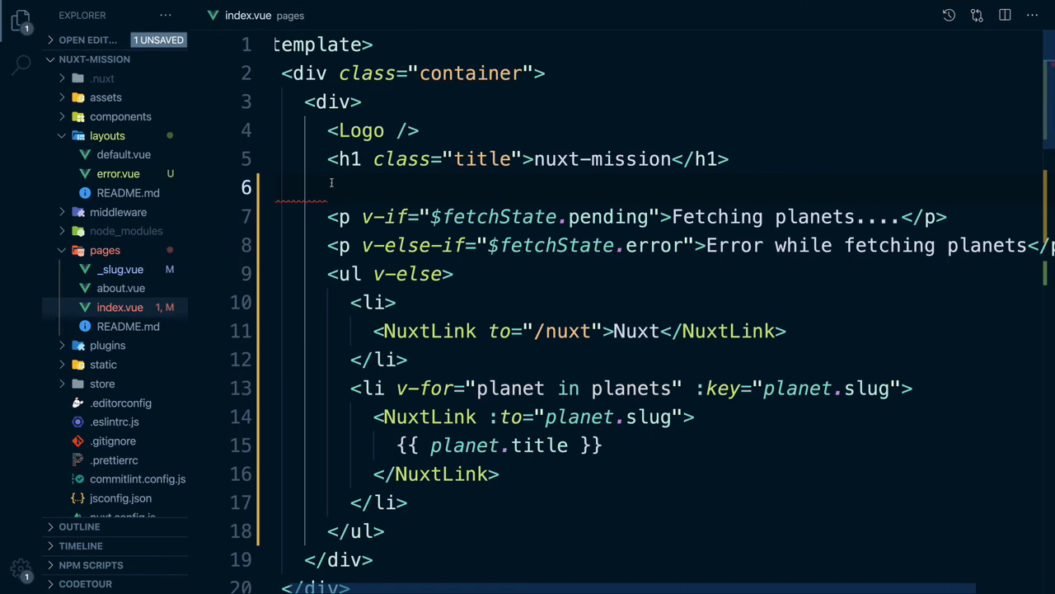
click(124, 154)
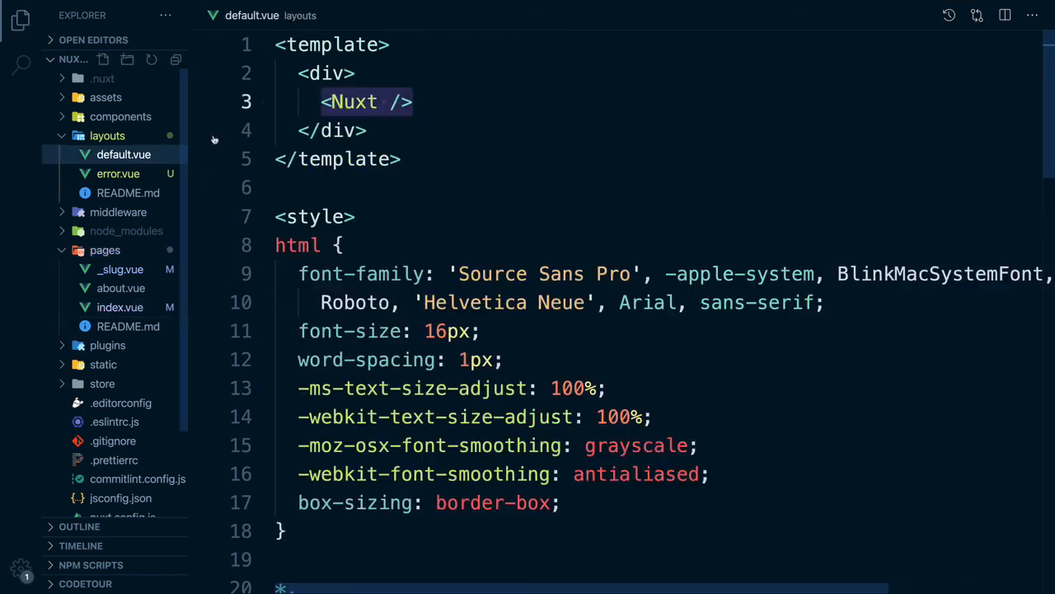
key(Enter)
text(<nav>)
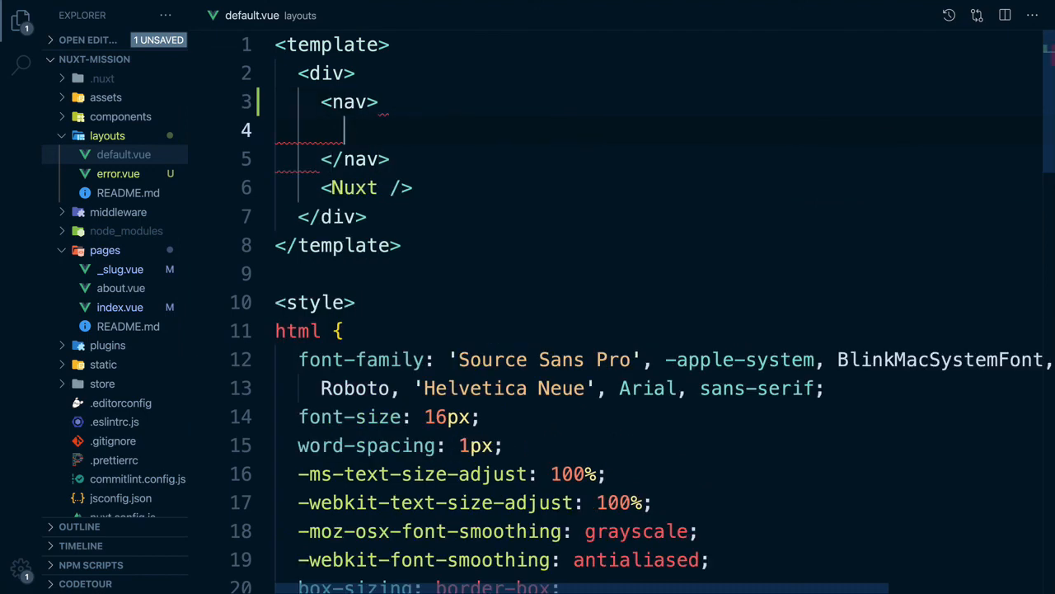
click(120, 288)
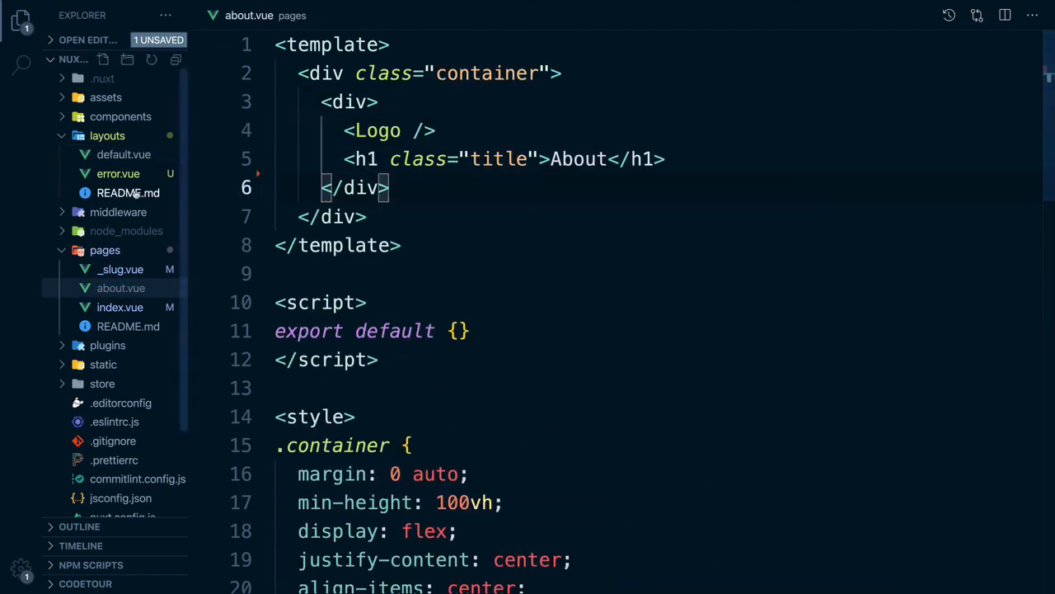
click(124, 154)
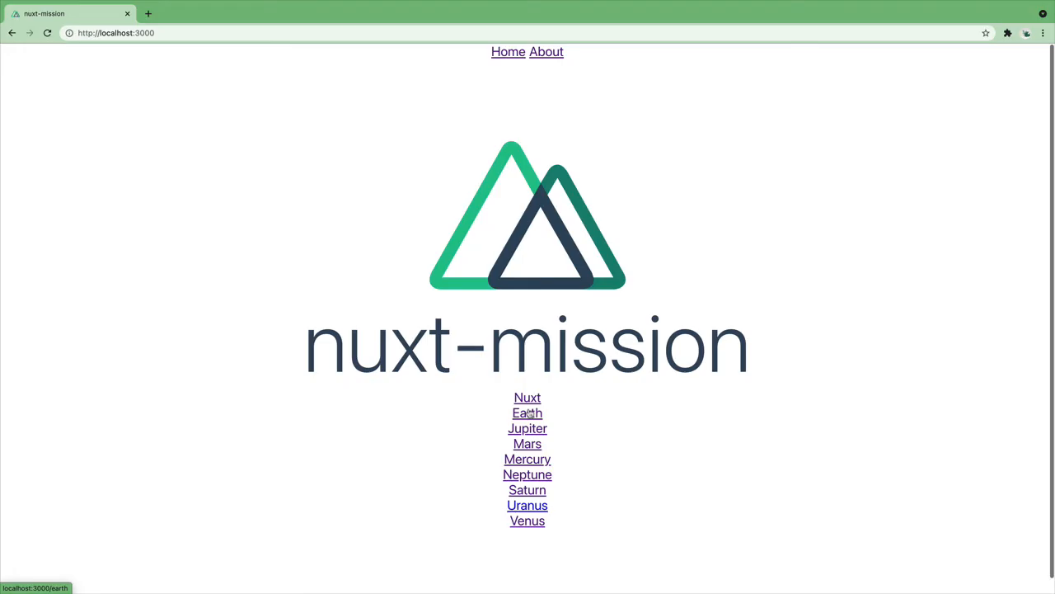
click(527, 412)
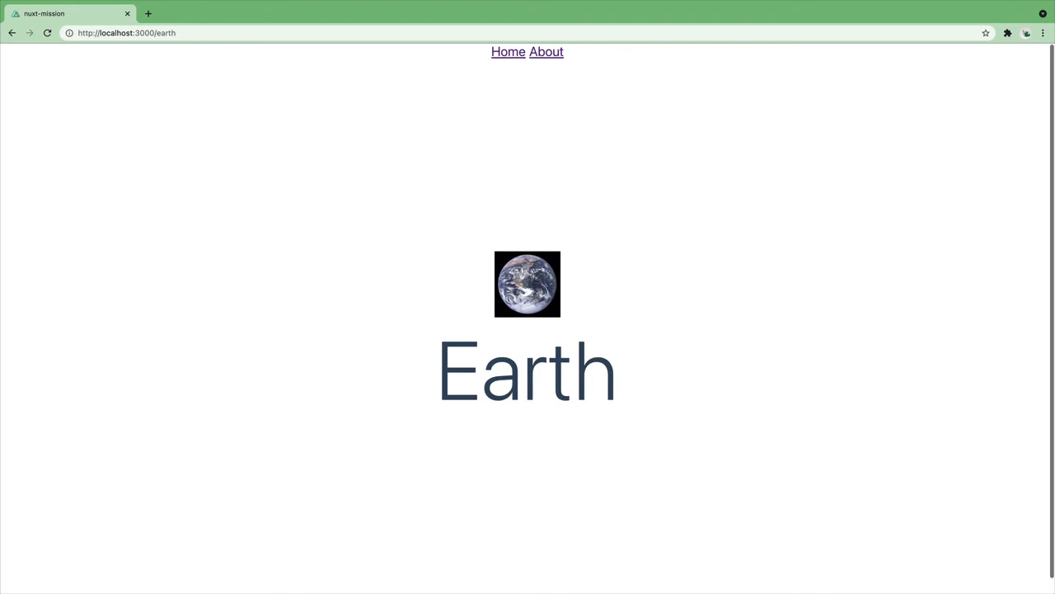
mouse_move(466, 76)
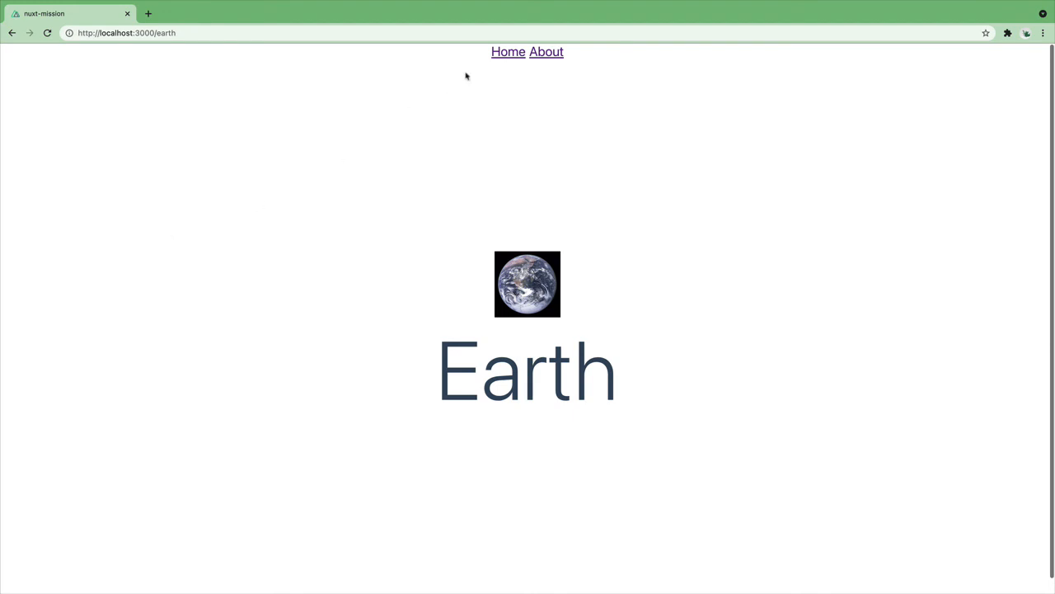
click(546, 51)
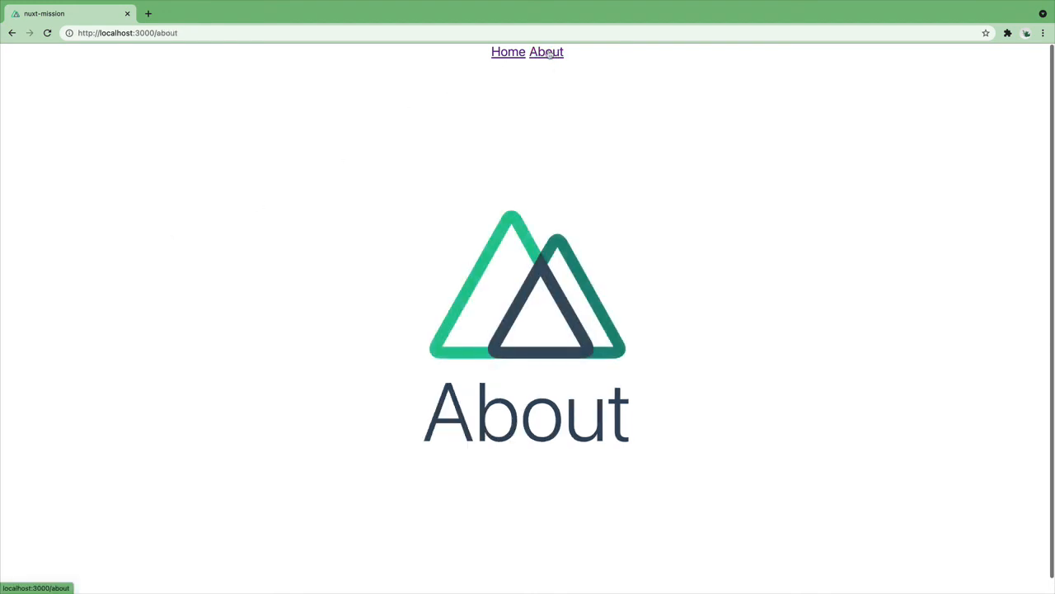
click(508, 51)
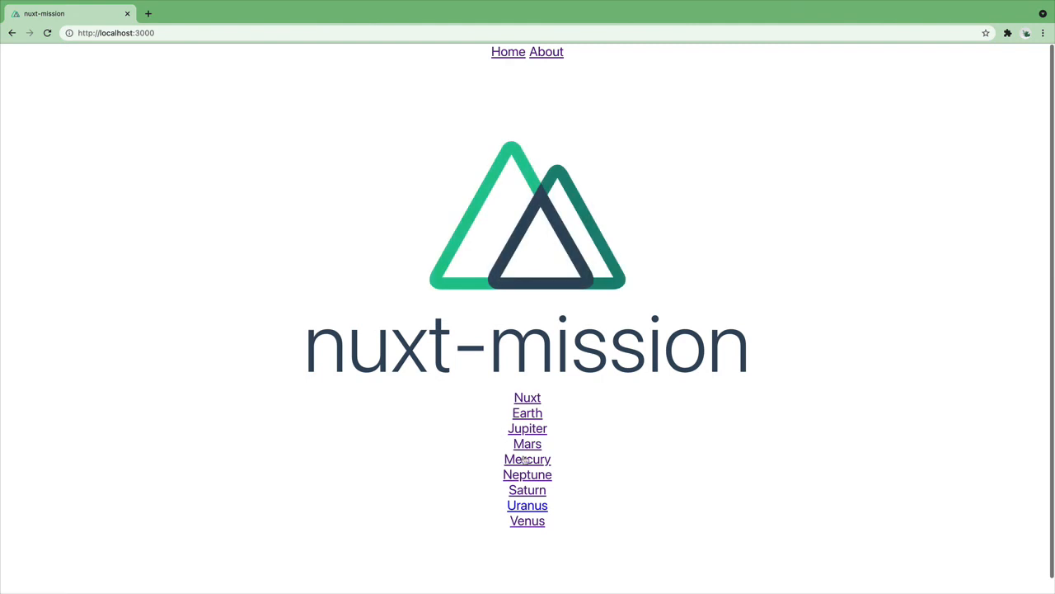
click(527, 444)
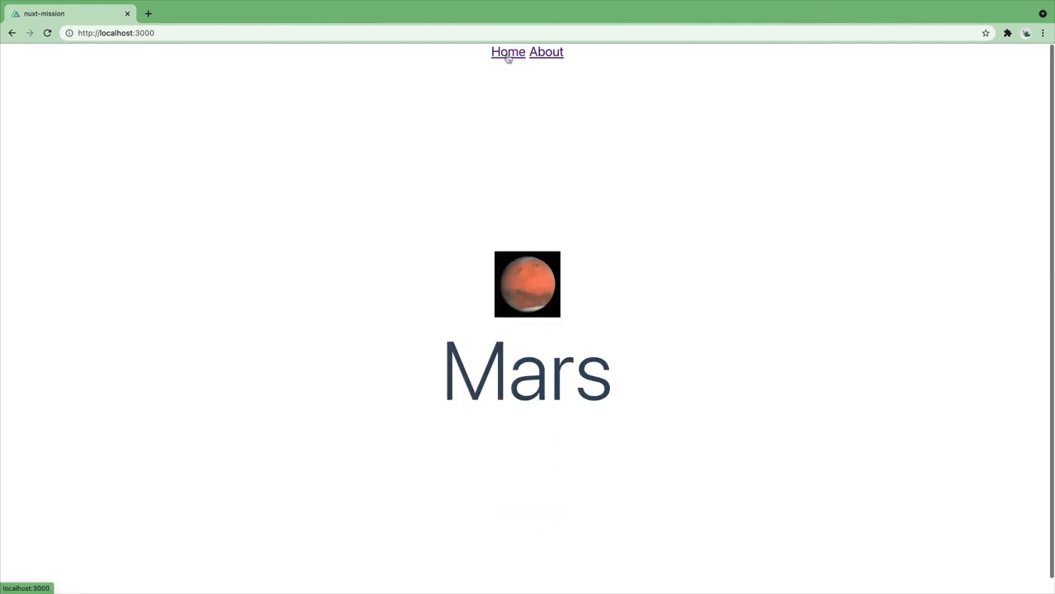
click(508, 51)
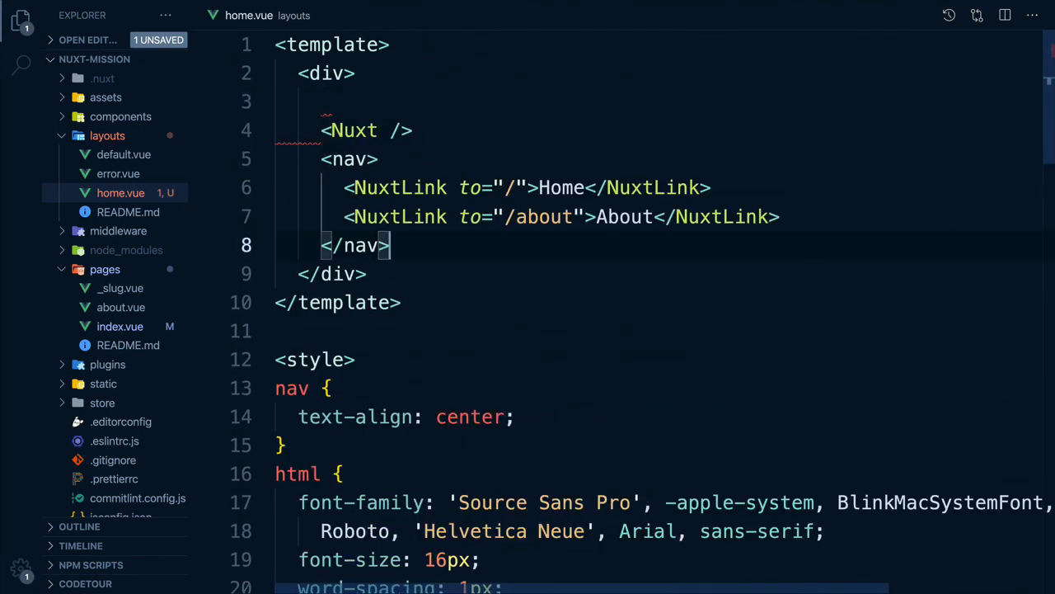
Add layout: 'home' to export default in pages/index.vue
click(120, 326)
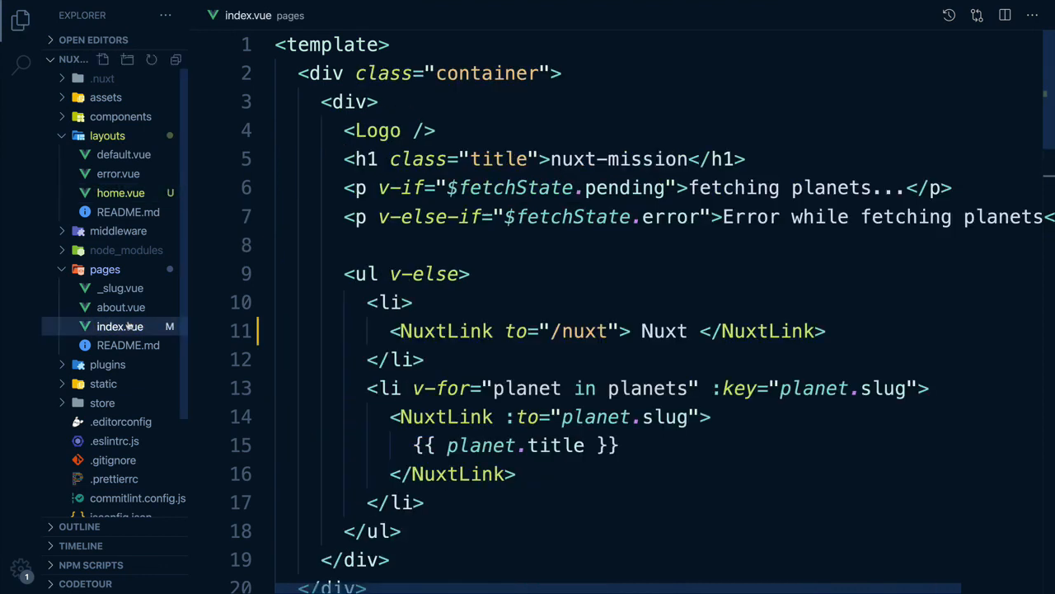
scroll(down, 3)
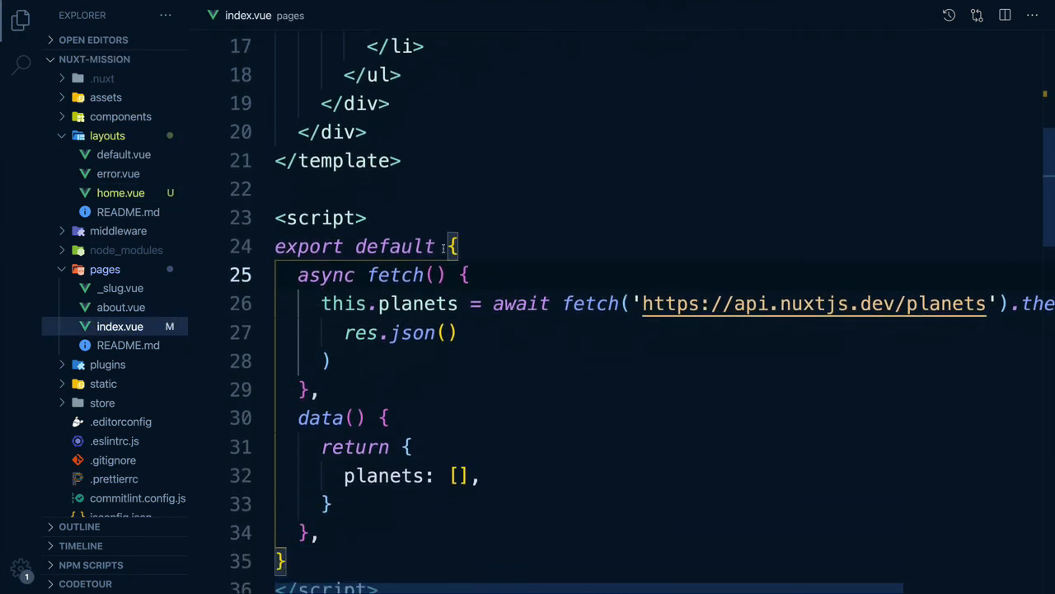
text(lay)
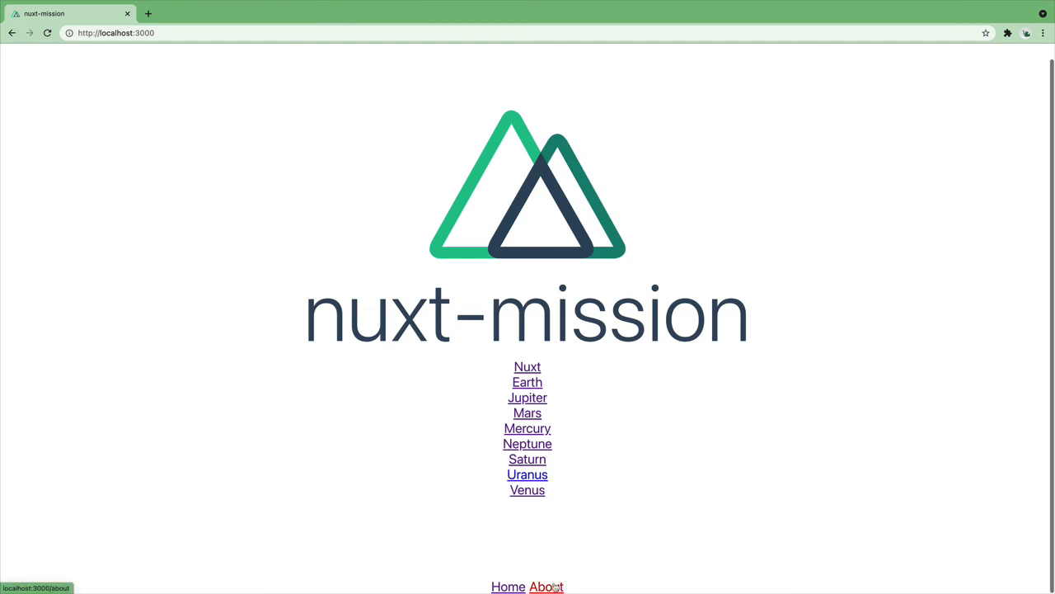
click(546, 586)
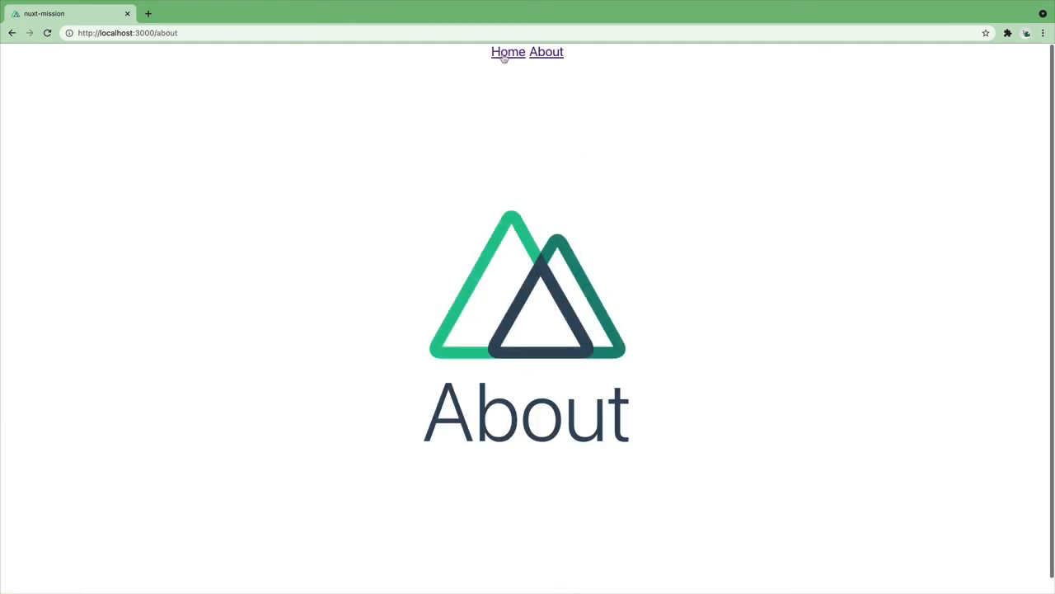
click(508, 52)
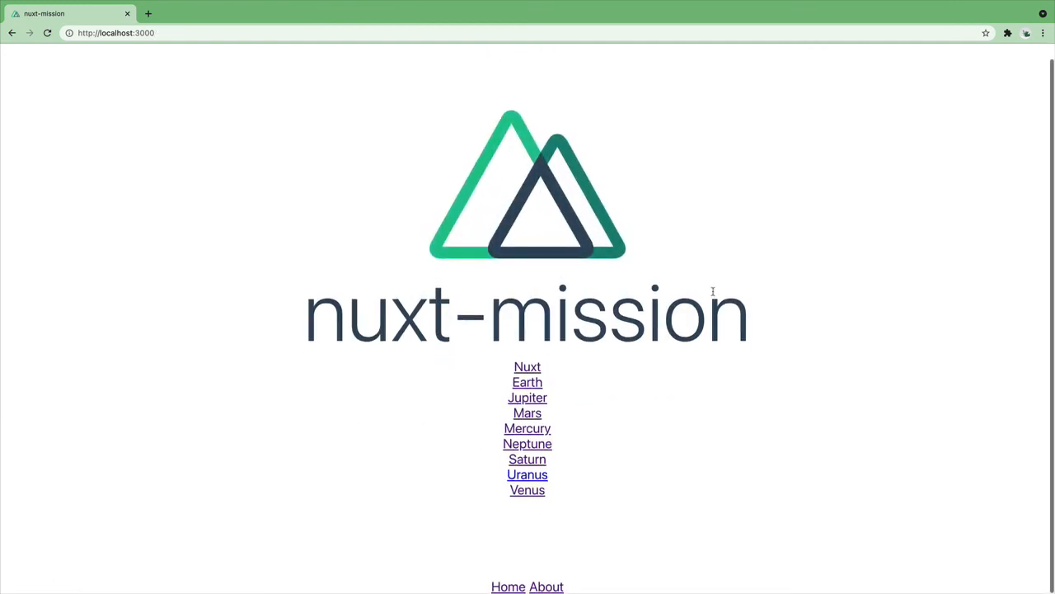